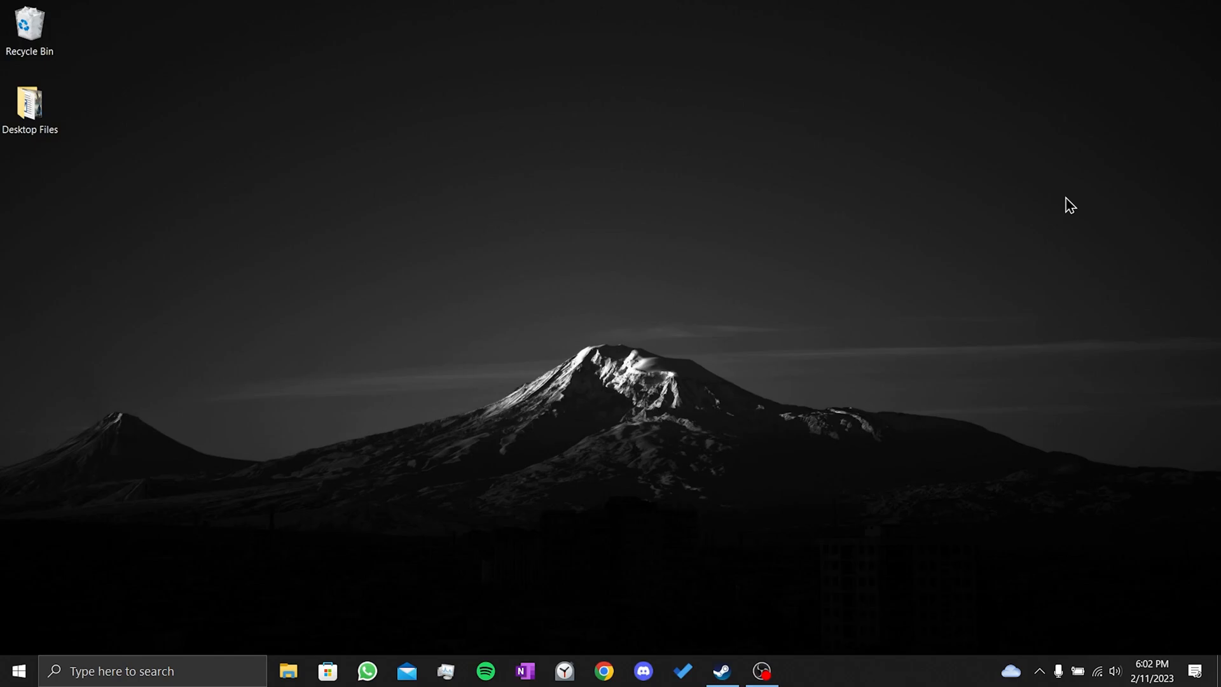
mouse_move(771, 604)
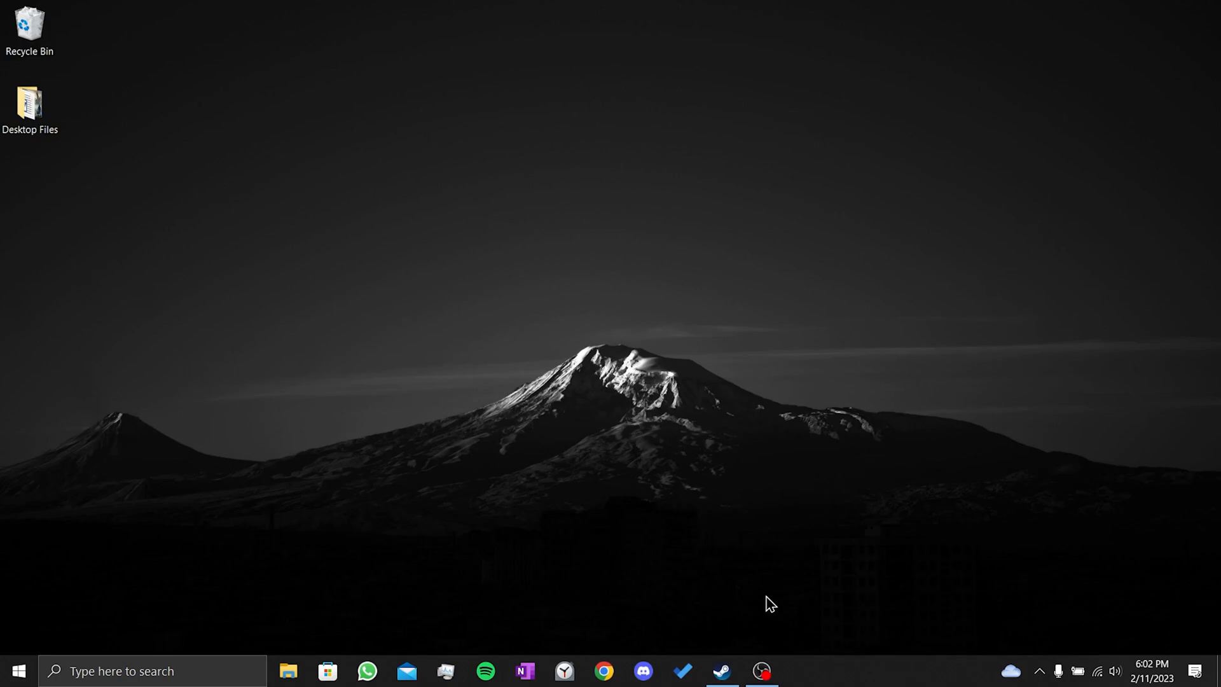
- Show Hogwarts Legacy in the Steam library and bring up its right-click options
click(720, 671)
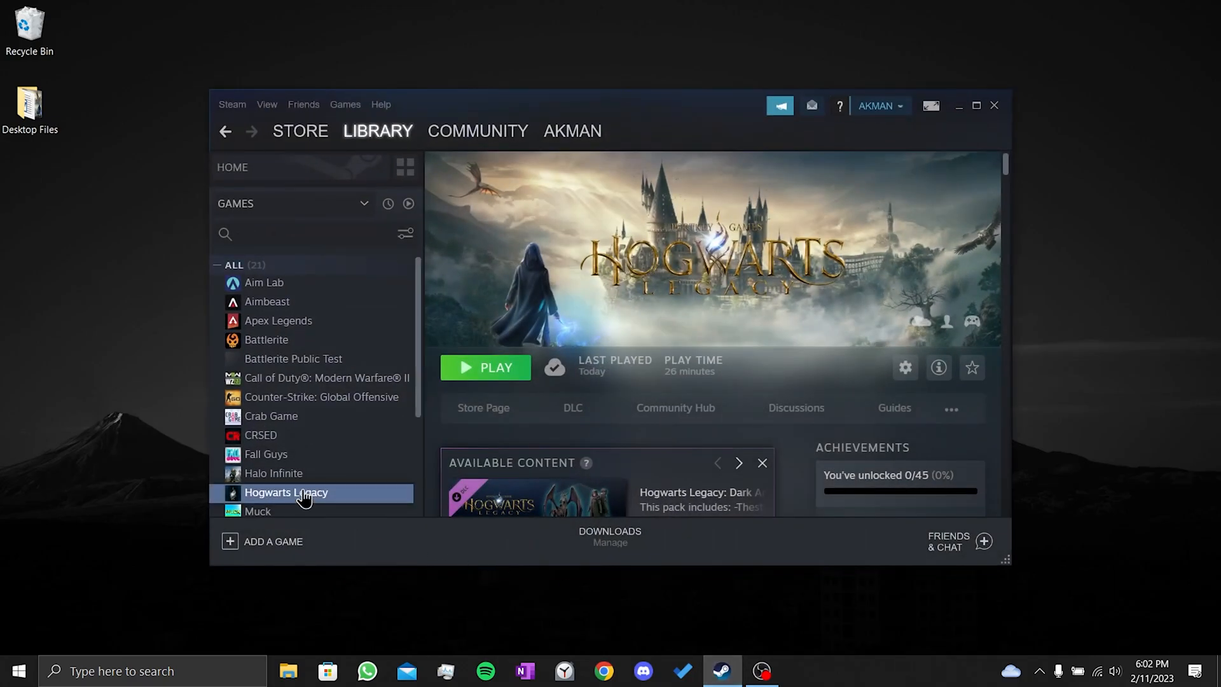
right_click(286, 492)
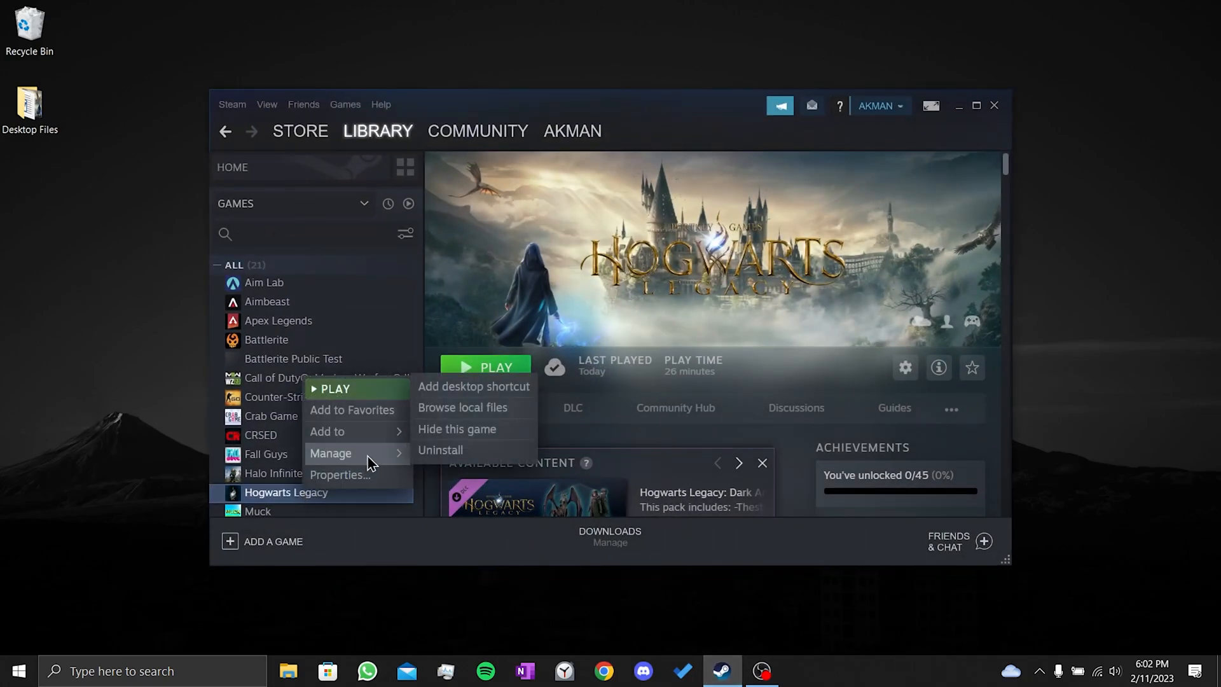
- Browse the game's local files and review HogwartsLegacy.exe's Compatibility properties
click(464, 407)
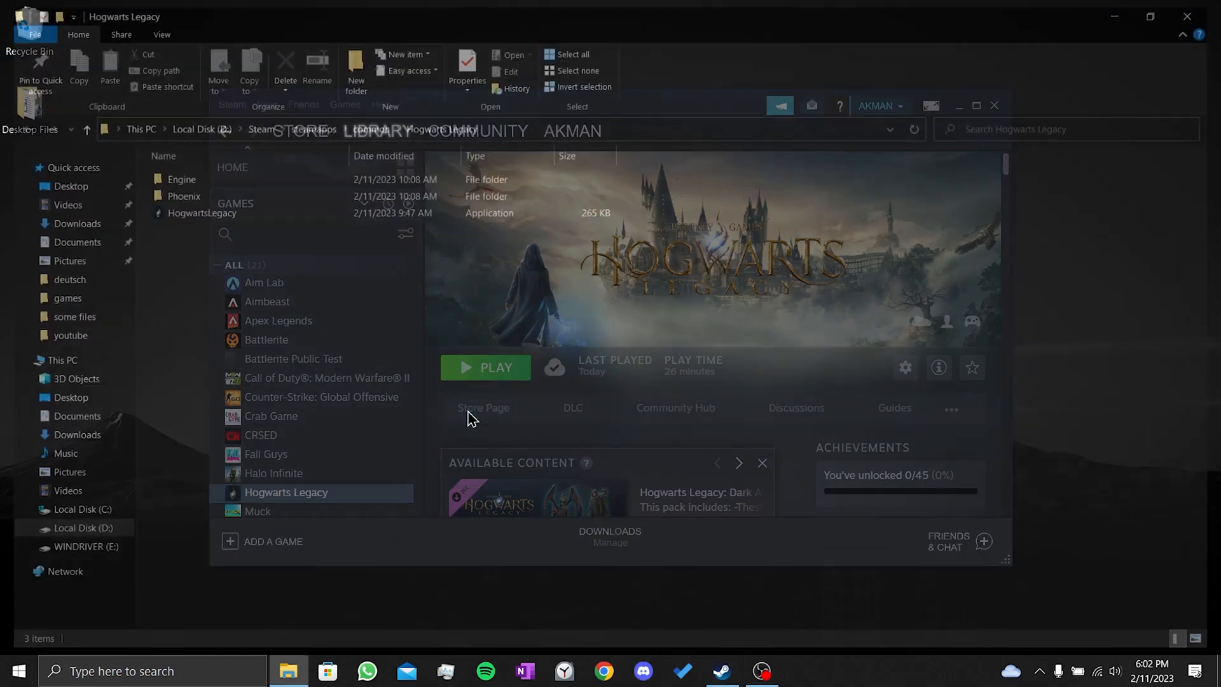
right_click(192, 210)
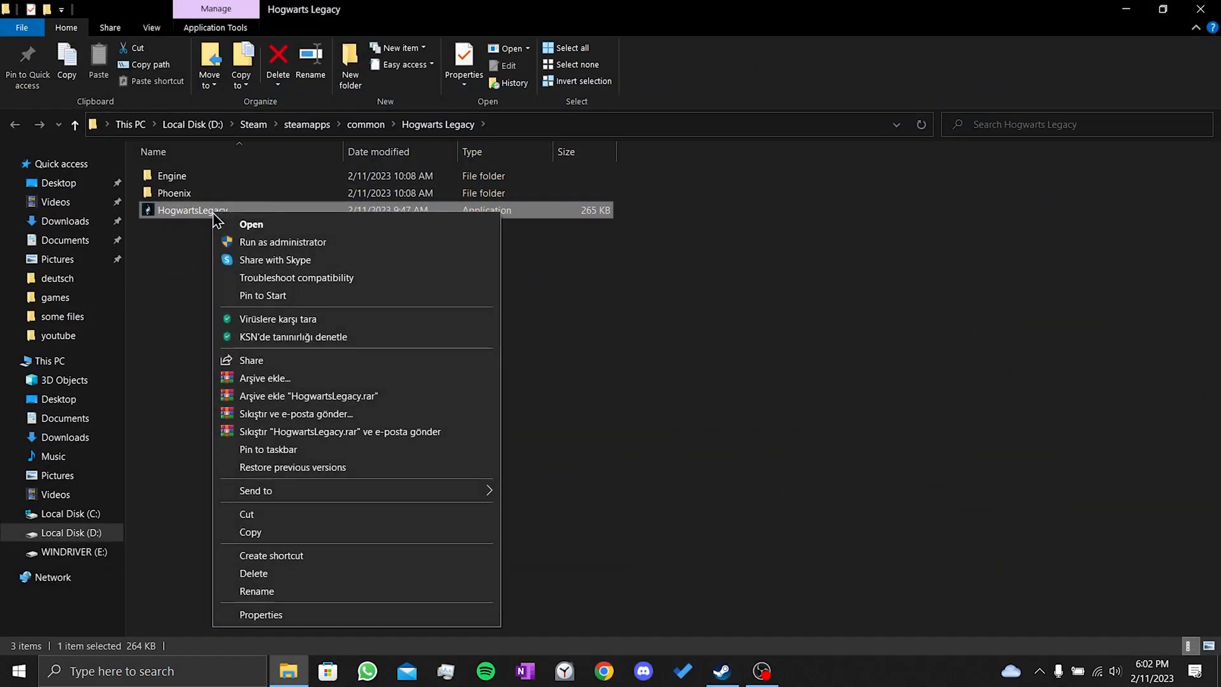
click(260, 615)
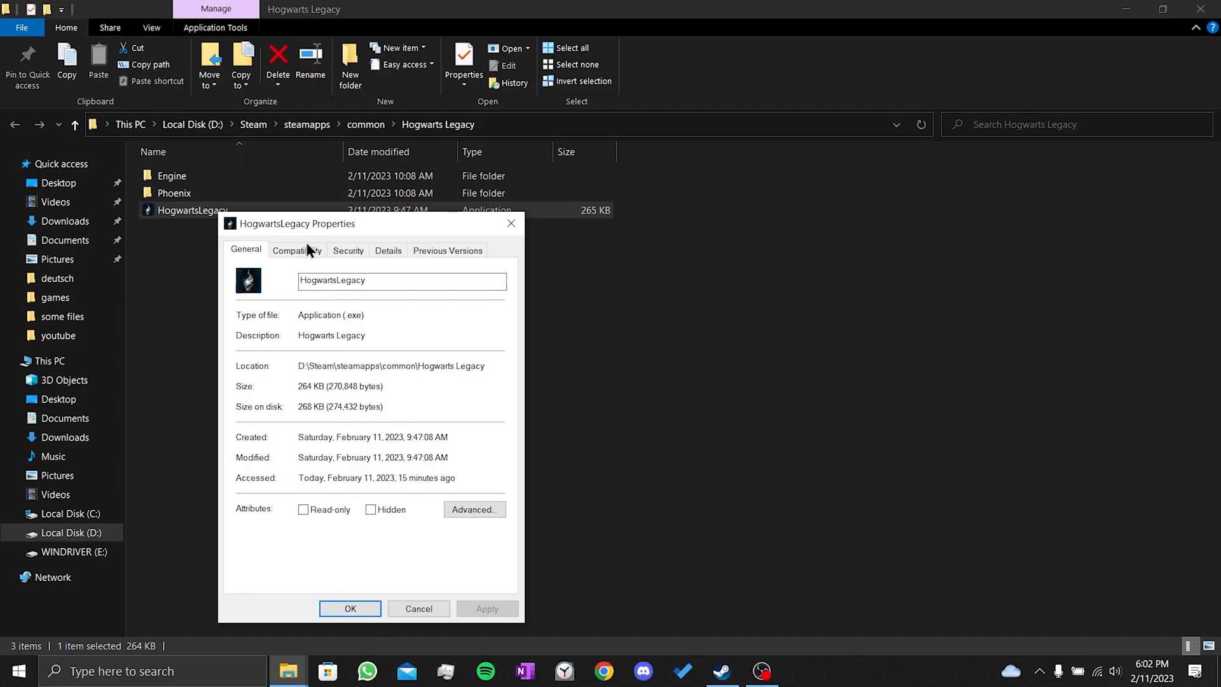
click(297, 251)
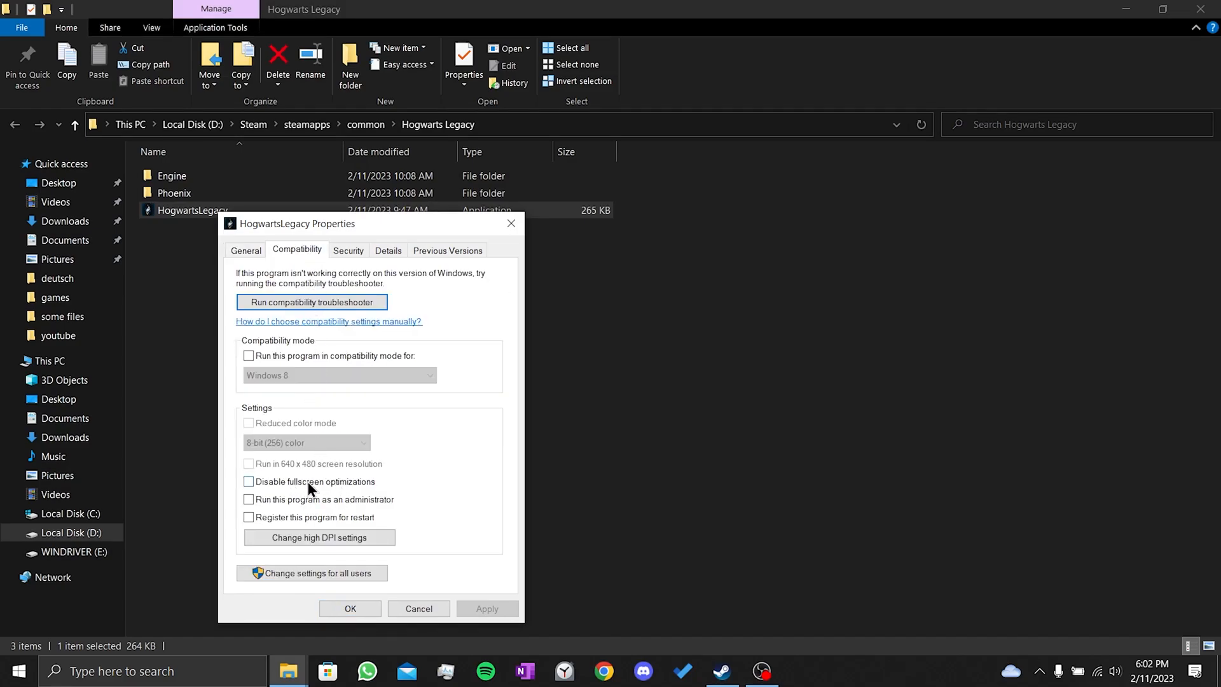
click(248, 481)
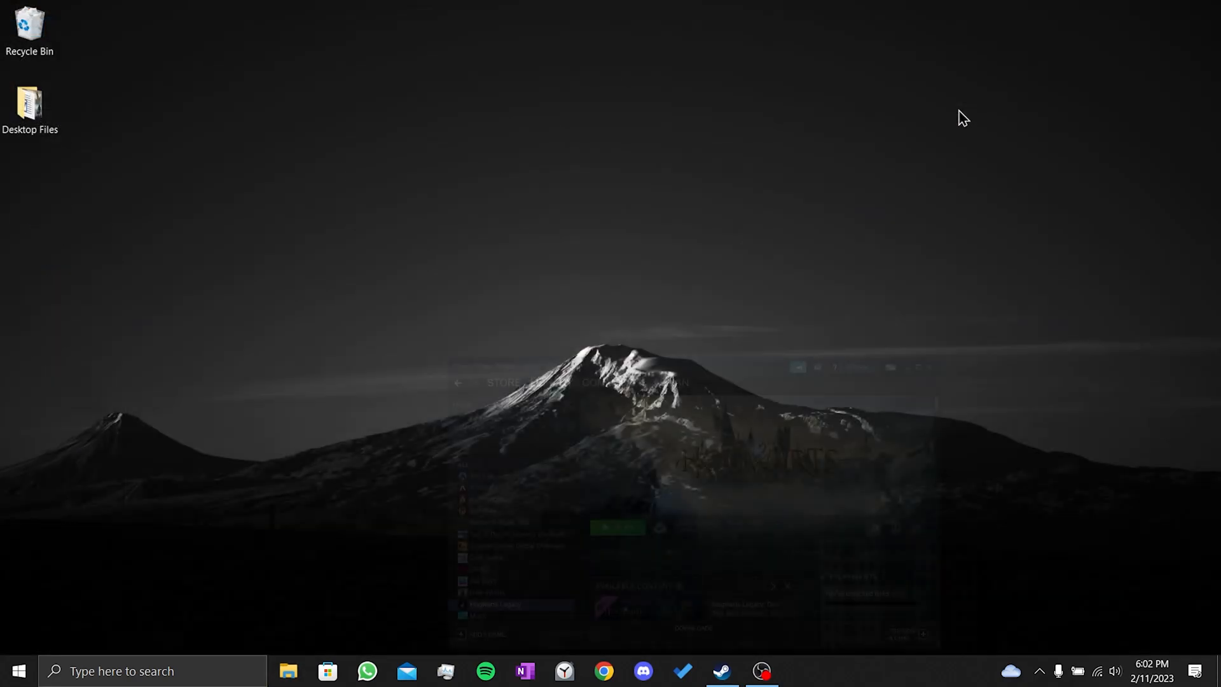
- From the desktop's NVIDIA Control Panel, reach Manage 3D settings and expand the Vertical sync choices
right_click(961, 118)
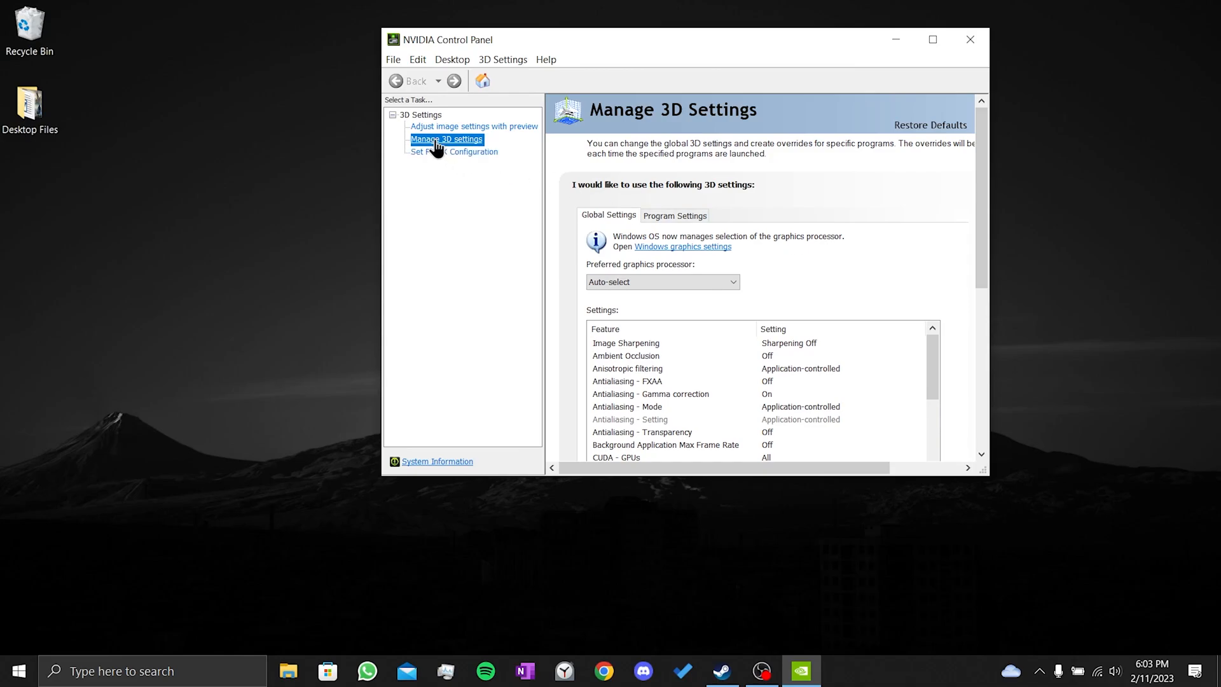
scroll(down, 3)
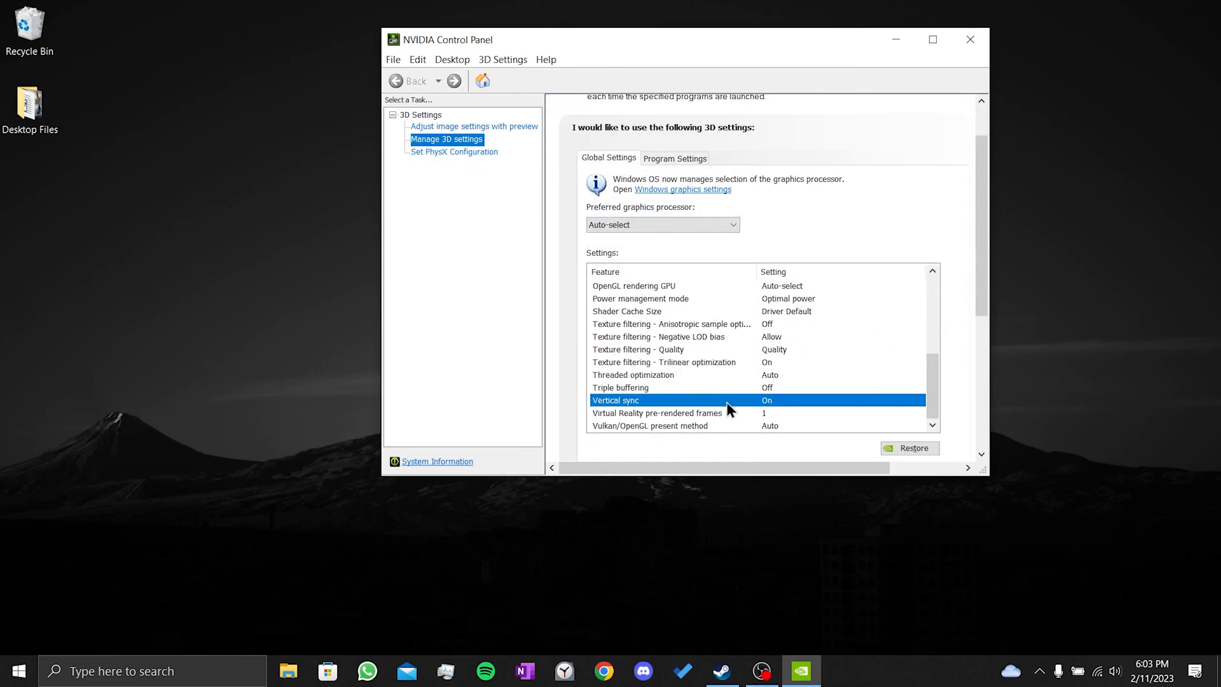
click(841, 400)
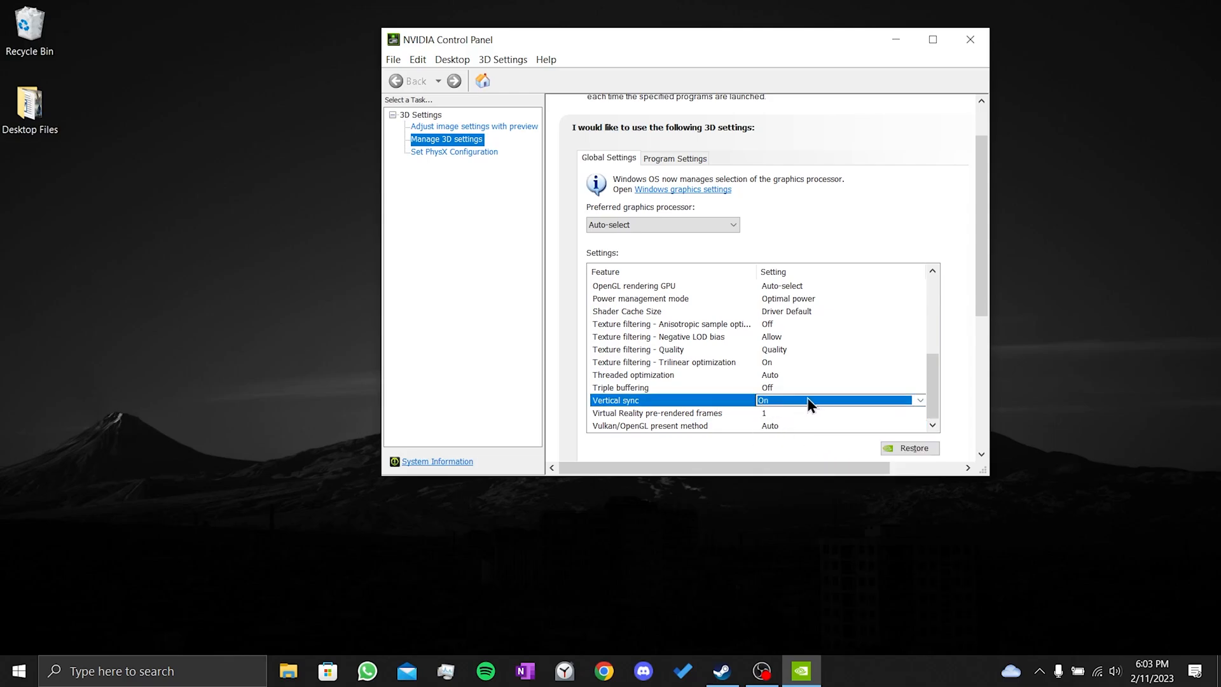
mouse_move(969, 397)
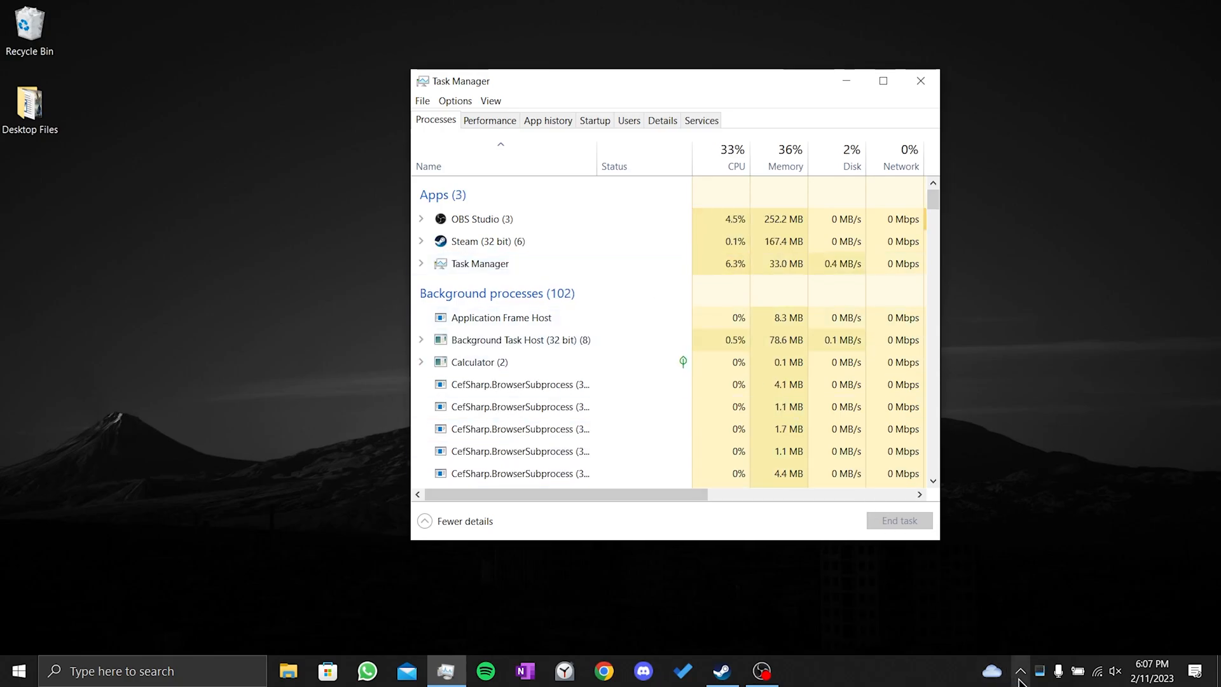
- End the GameManagerService (32 bit) background process in Task Manager and close it
click(1020, 670)
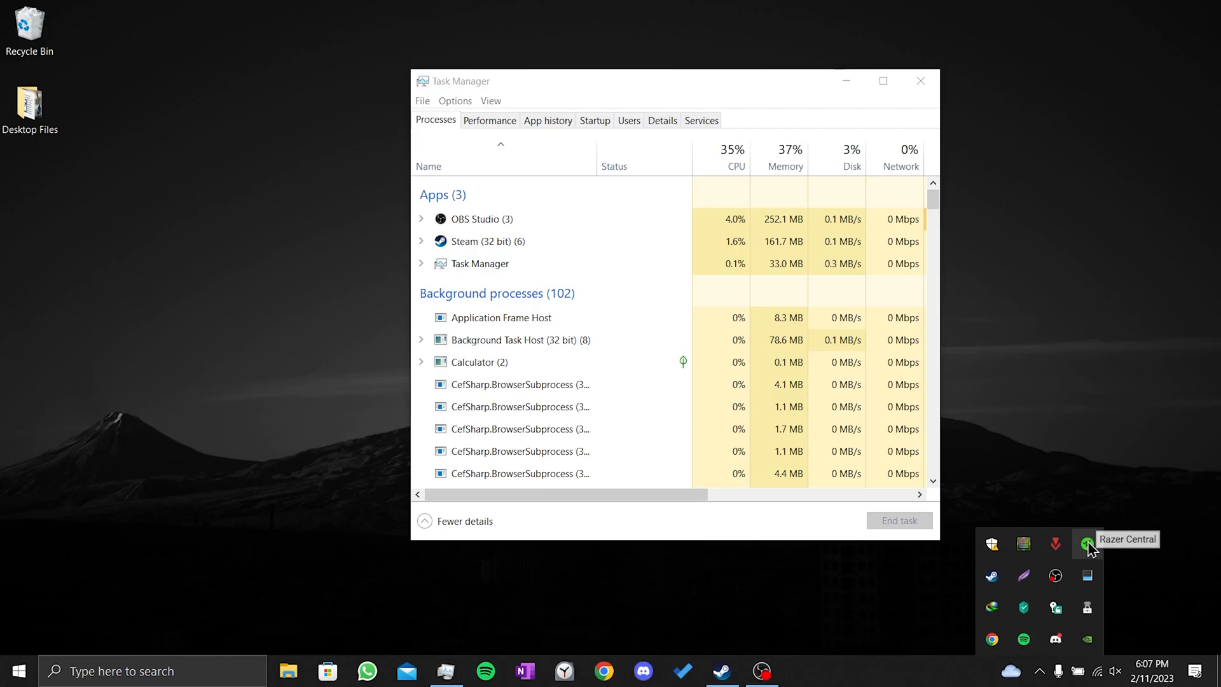
mouse_move(1070, 534)
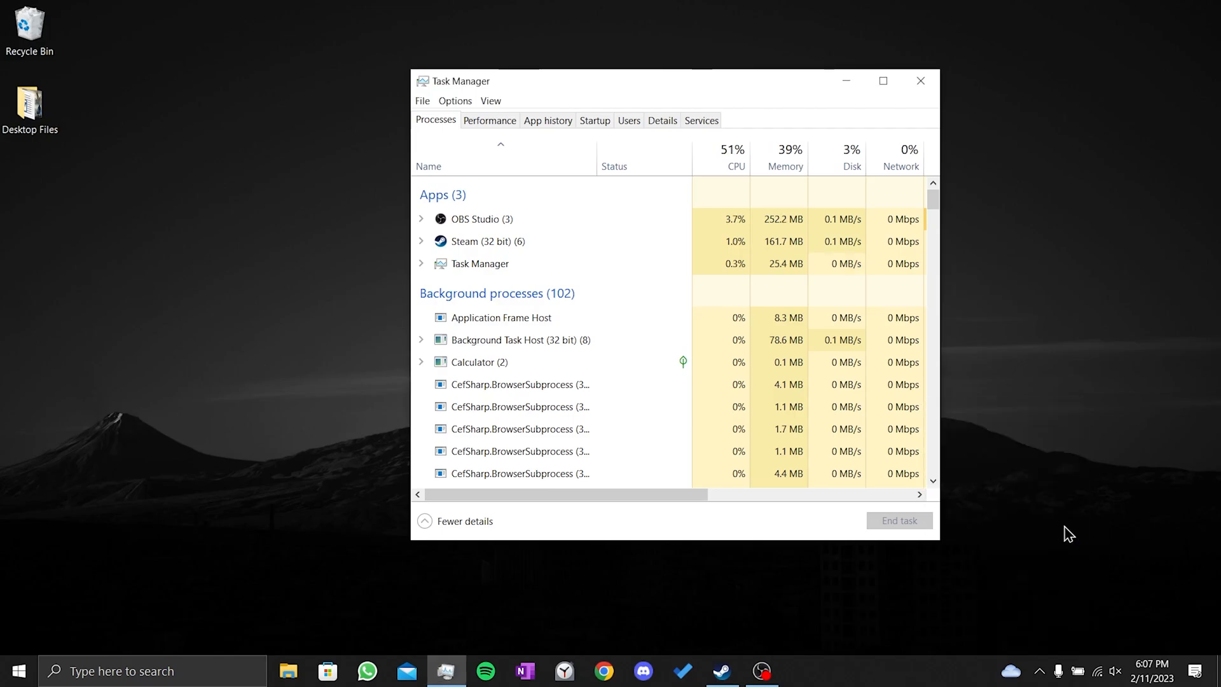
click(1041, 671)
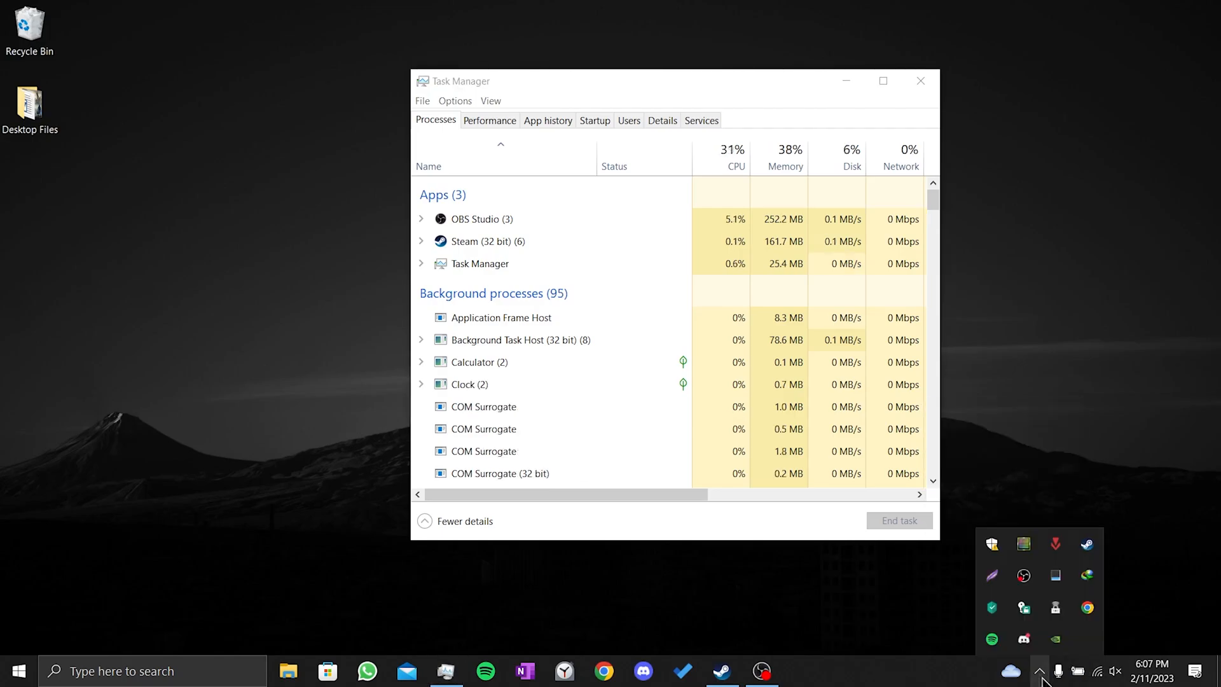
scroll(down, 3)
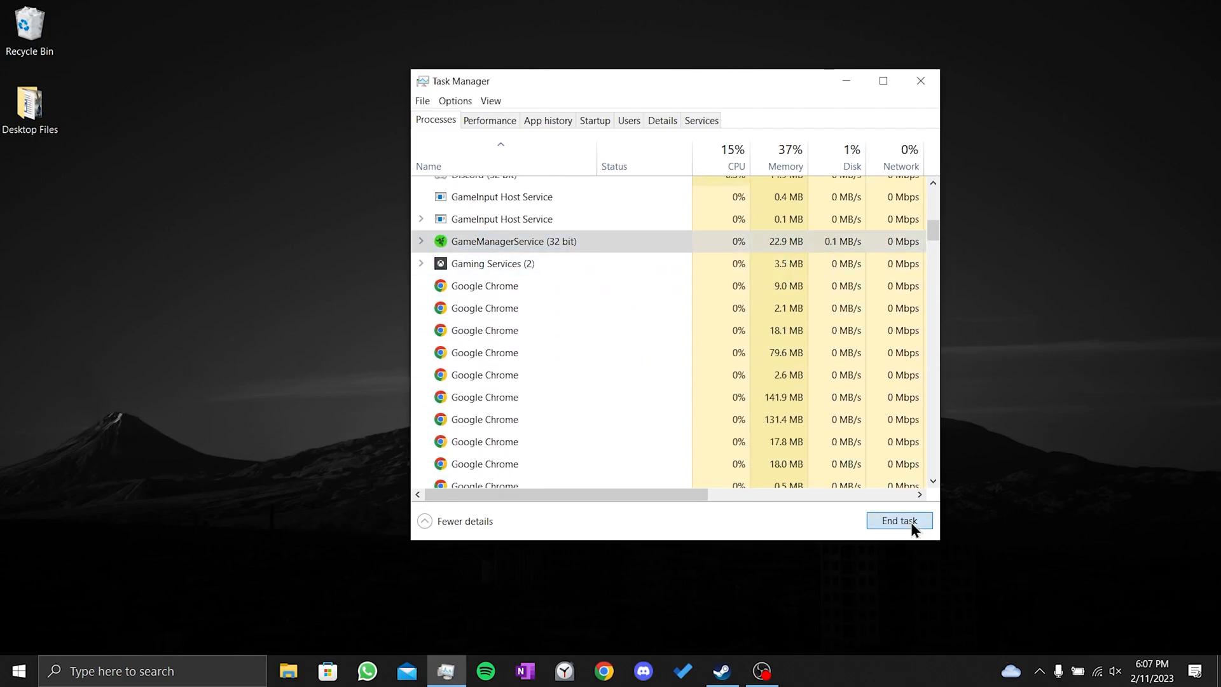
click(513, 241)
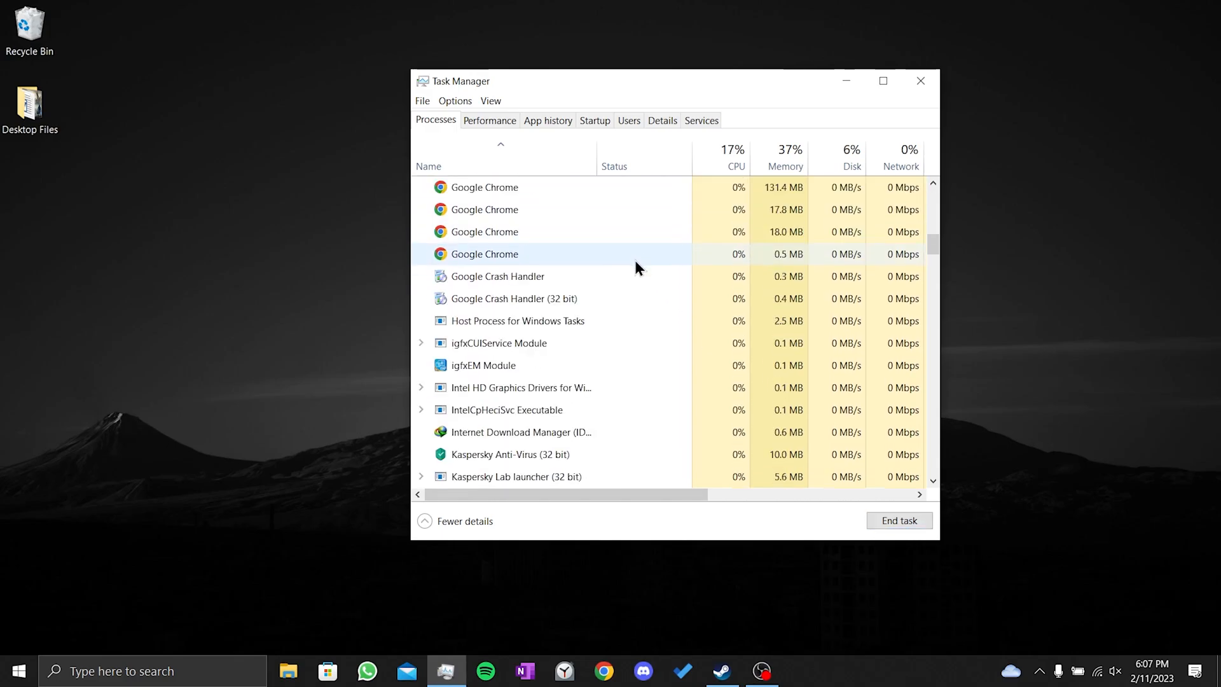
click(919, 80)
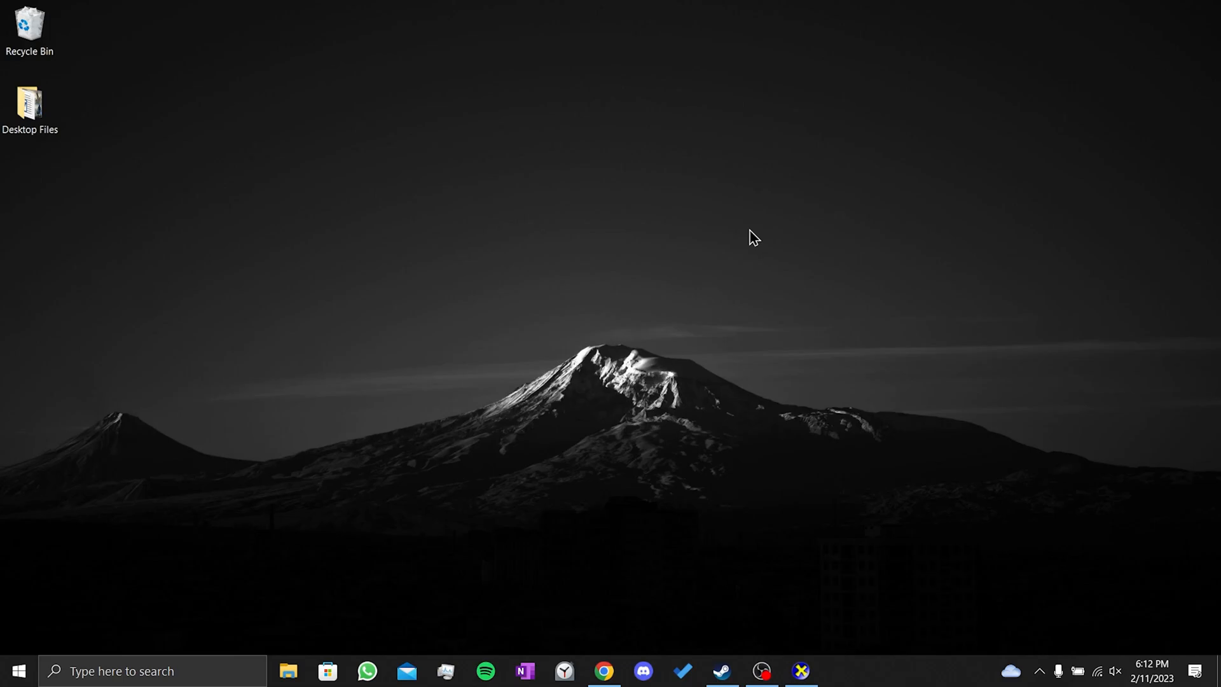
mouse_move(419, 482)
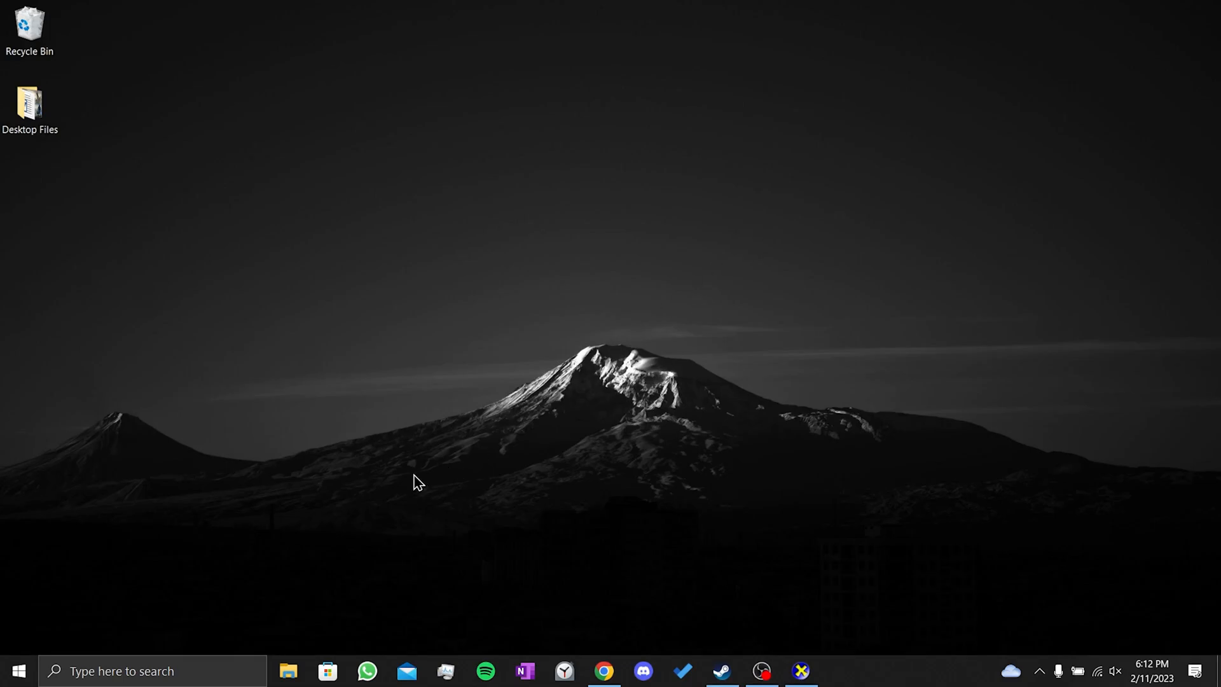
- Launch dxdiag from Start search and view the NVIDIA GeForce GTX 1050 display details
text(dx)
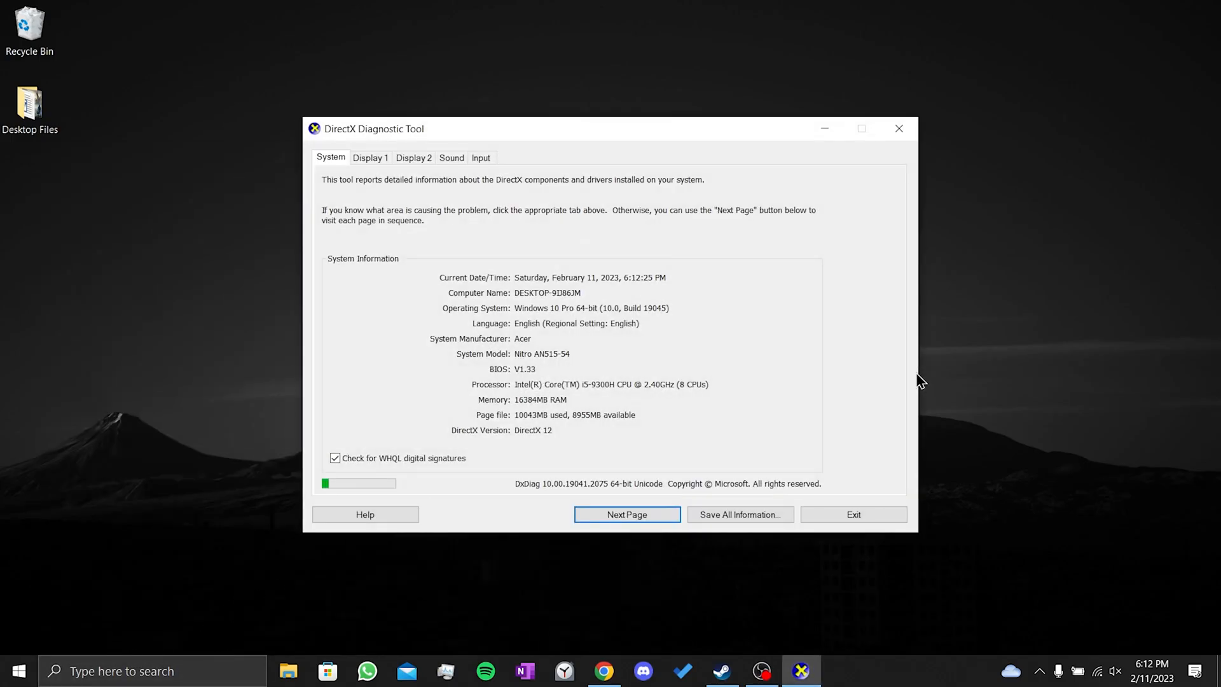
click(413, 158)
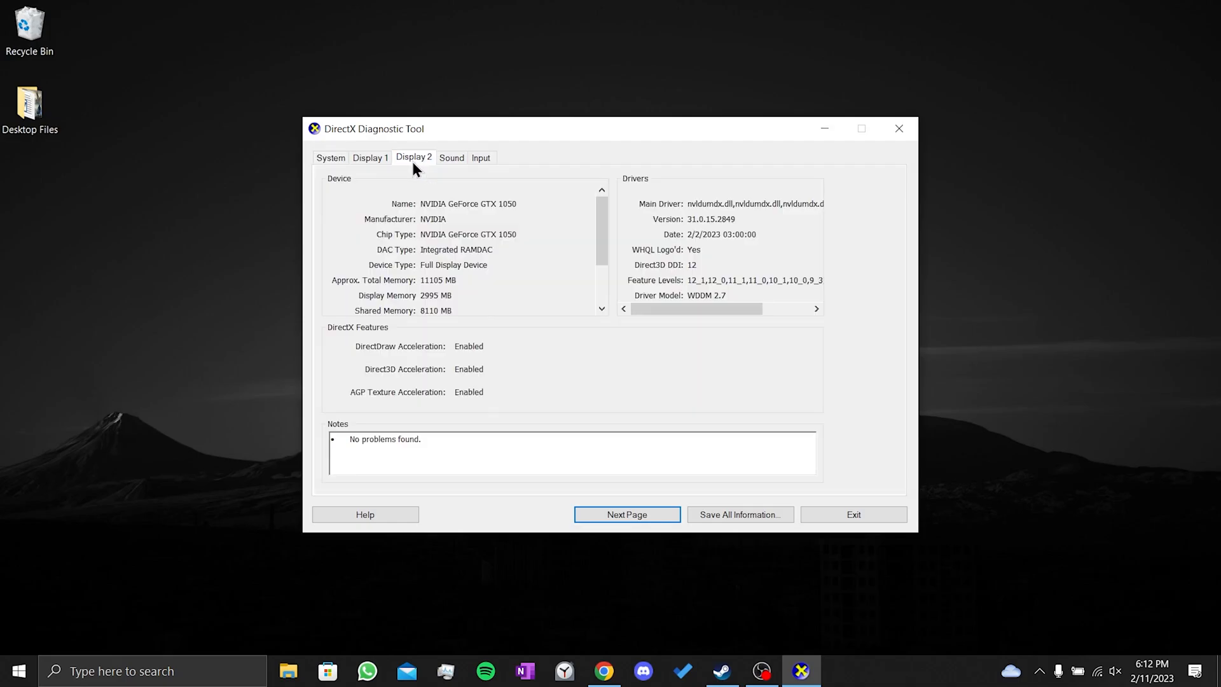
mouse_move(487, 210)
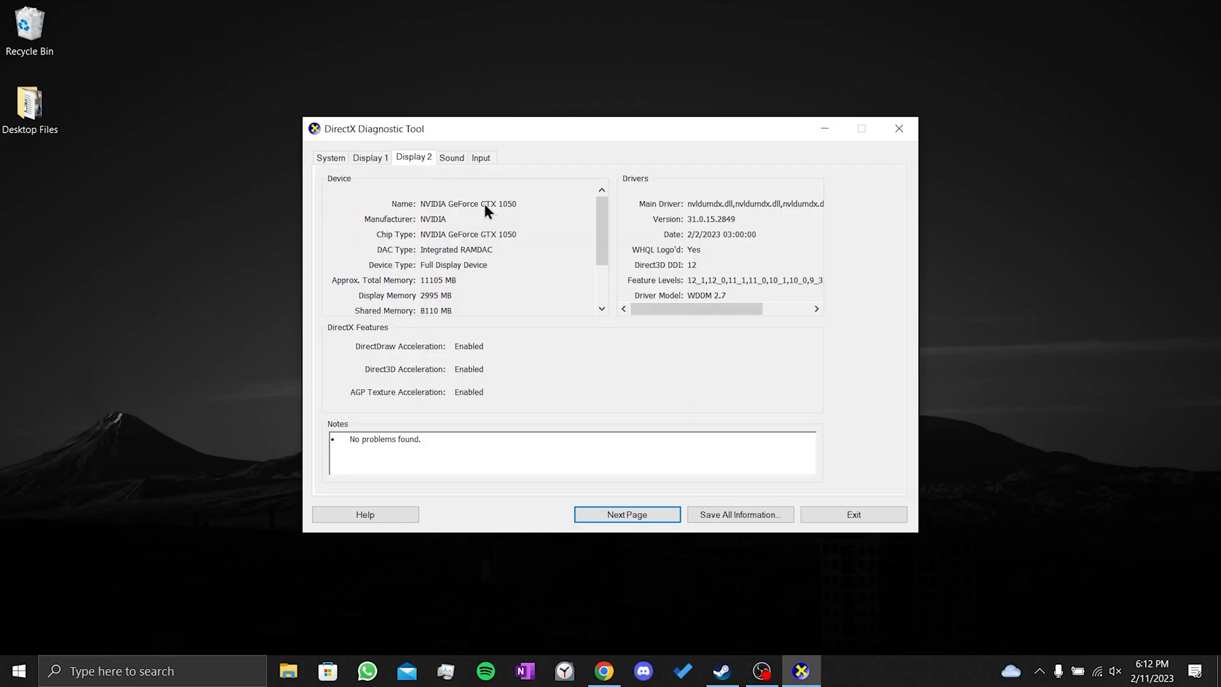
mouse_move(598, 581)
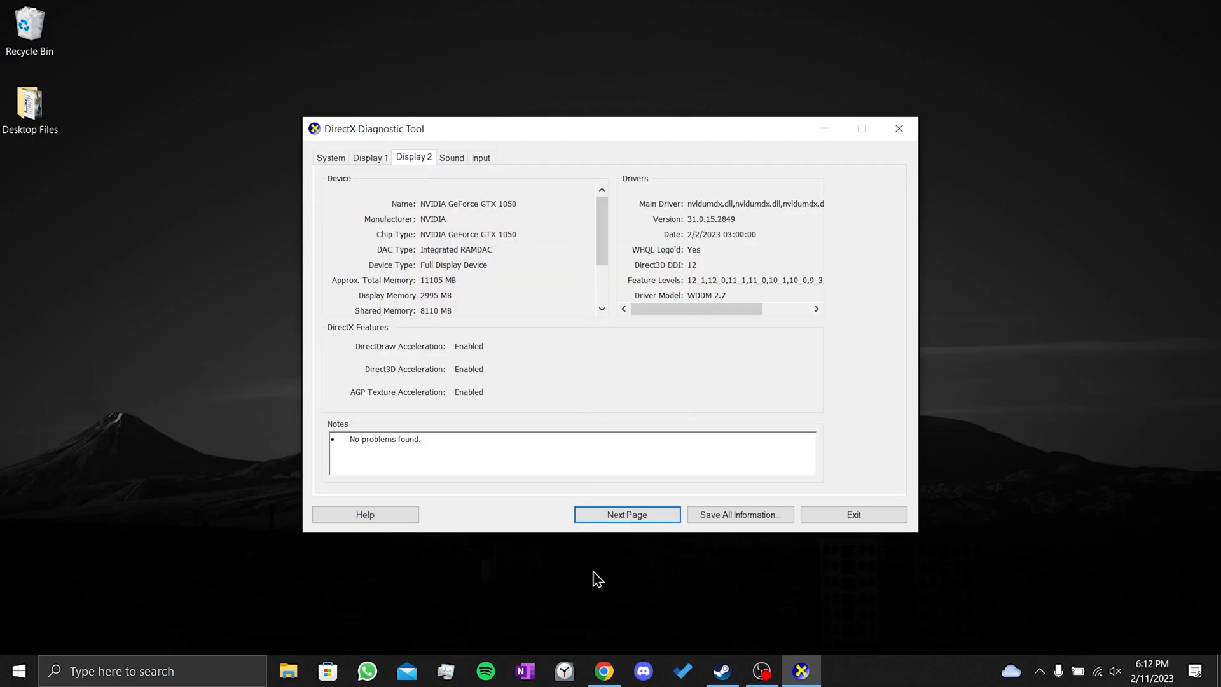
- Browse the AMD, Intel and NVIDIA driver pages in Chrome, landing on NVIDIA Download Drivers
click(603, 670)
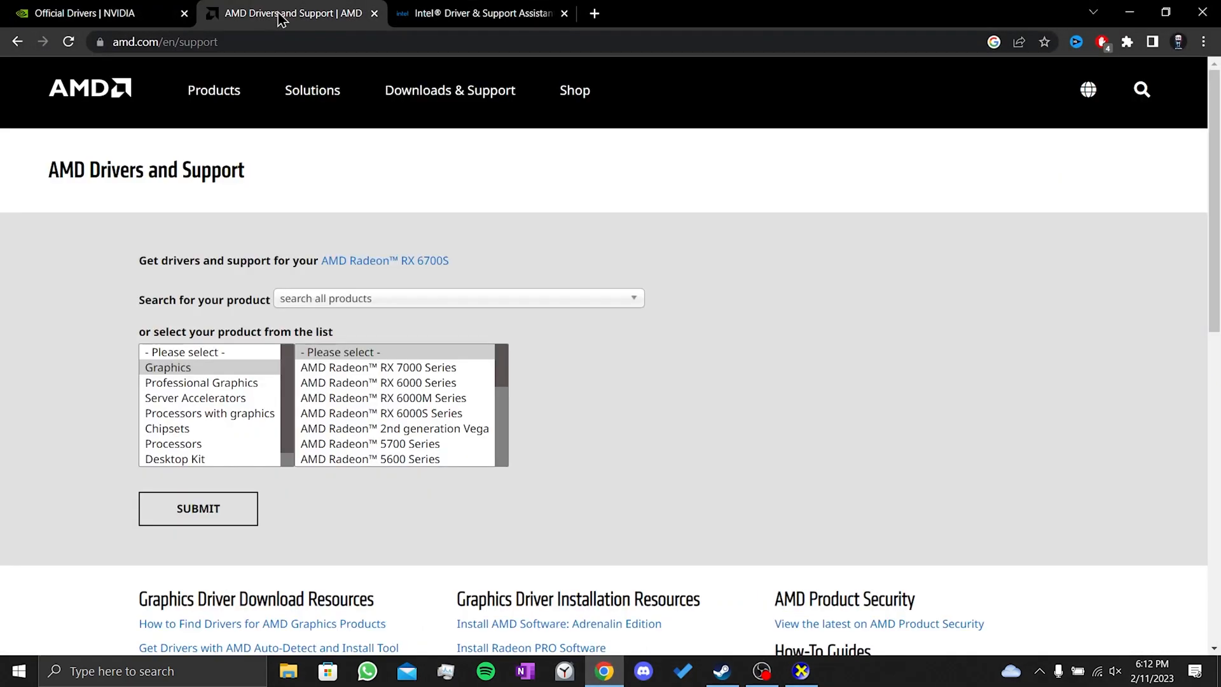
click(458, 297)
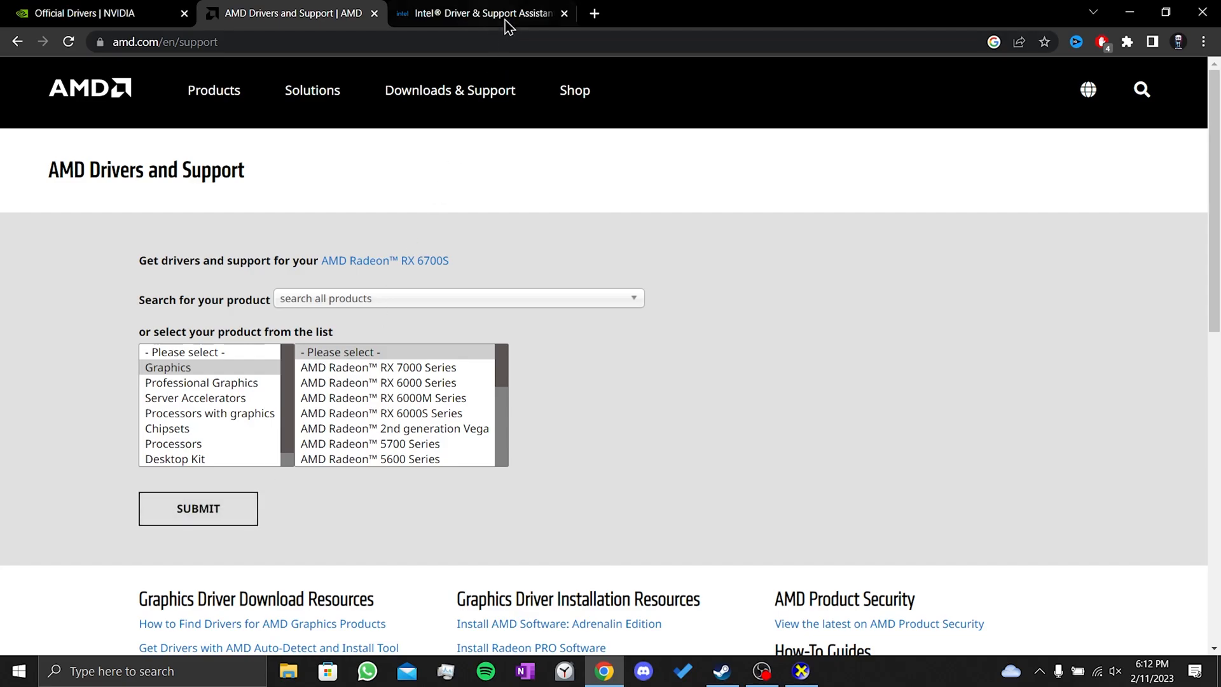
click(481, 13)
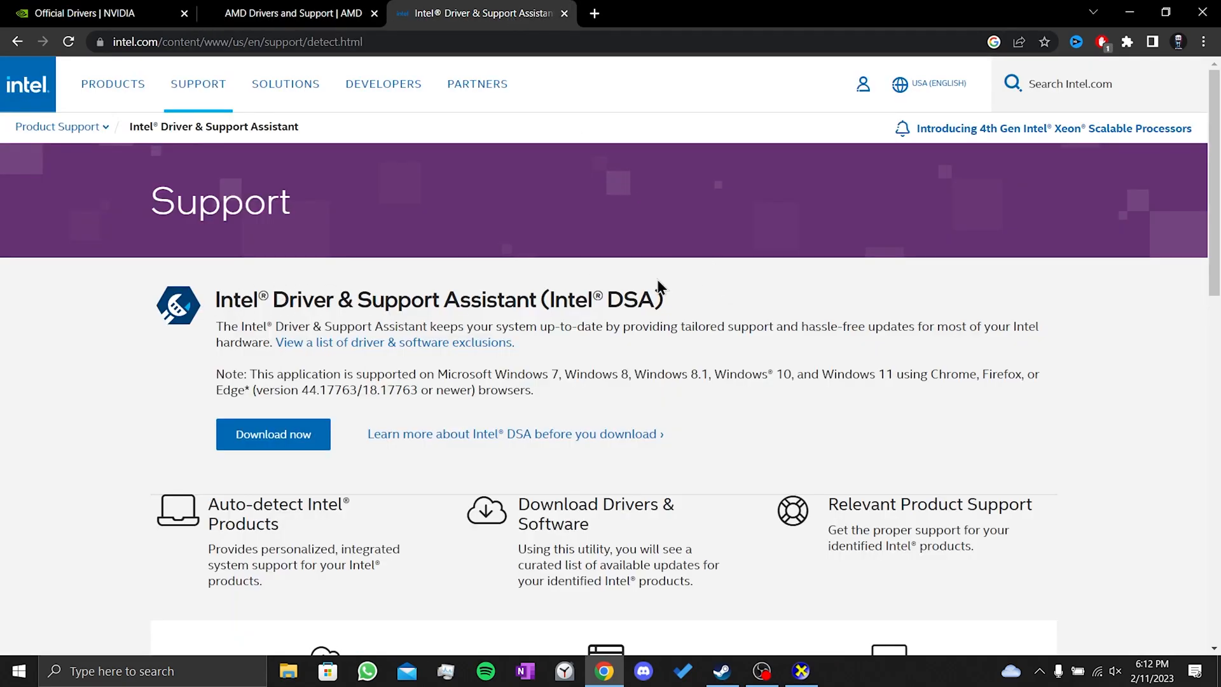
click(85, 12)
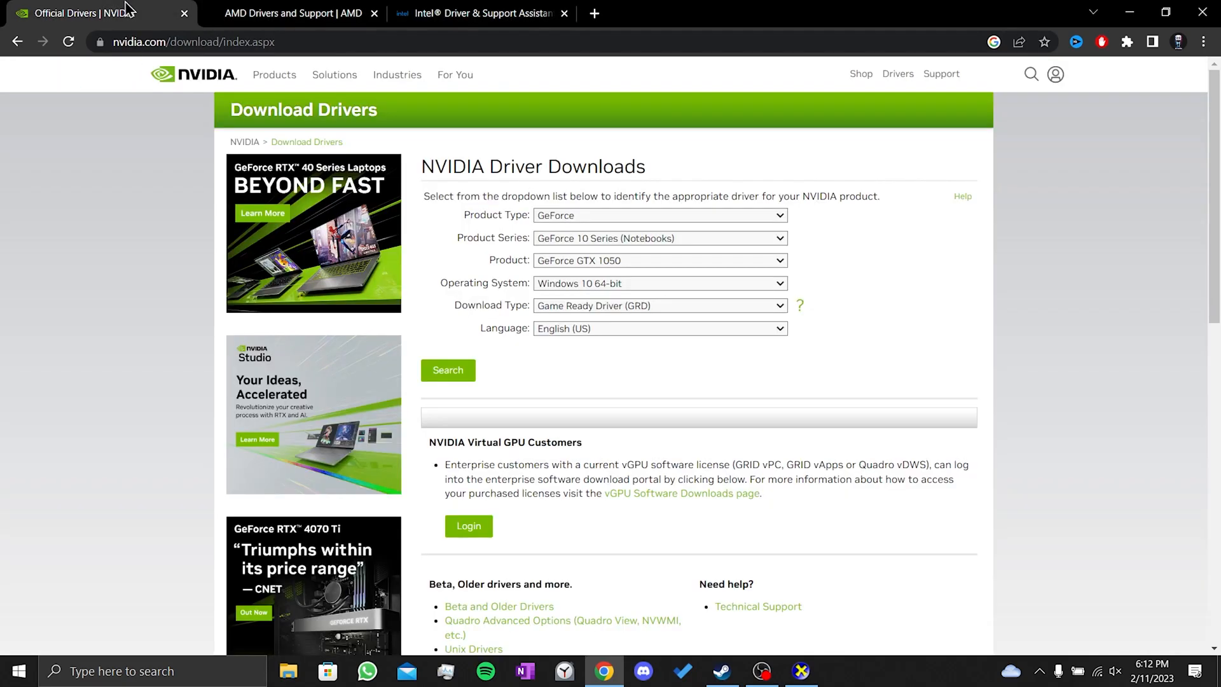
mouse_move(439, 221)
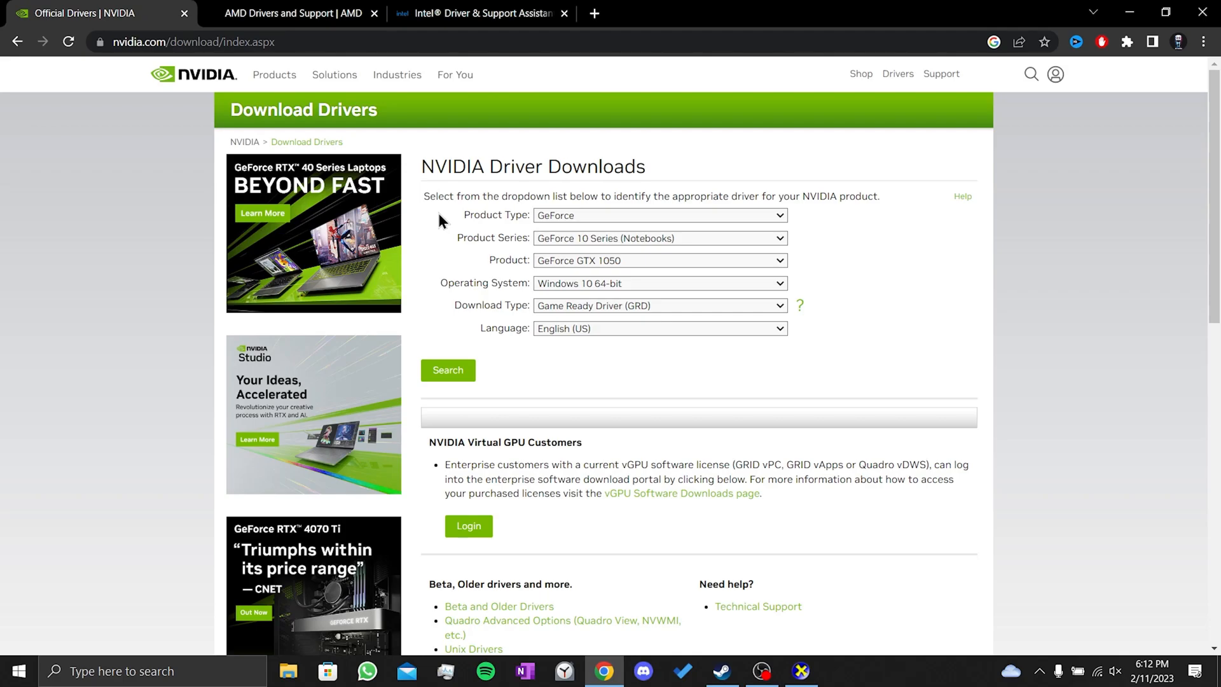
- Search the GTX 1050 notebook Windows 10 64-bit driver 528.49, download it and save to Desktop
click(448, 371)
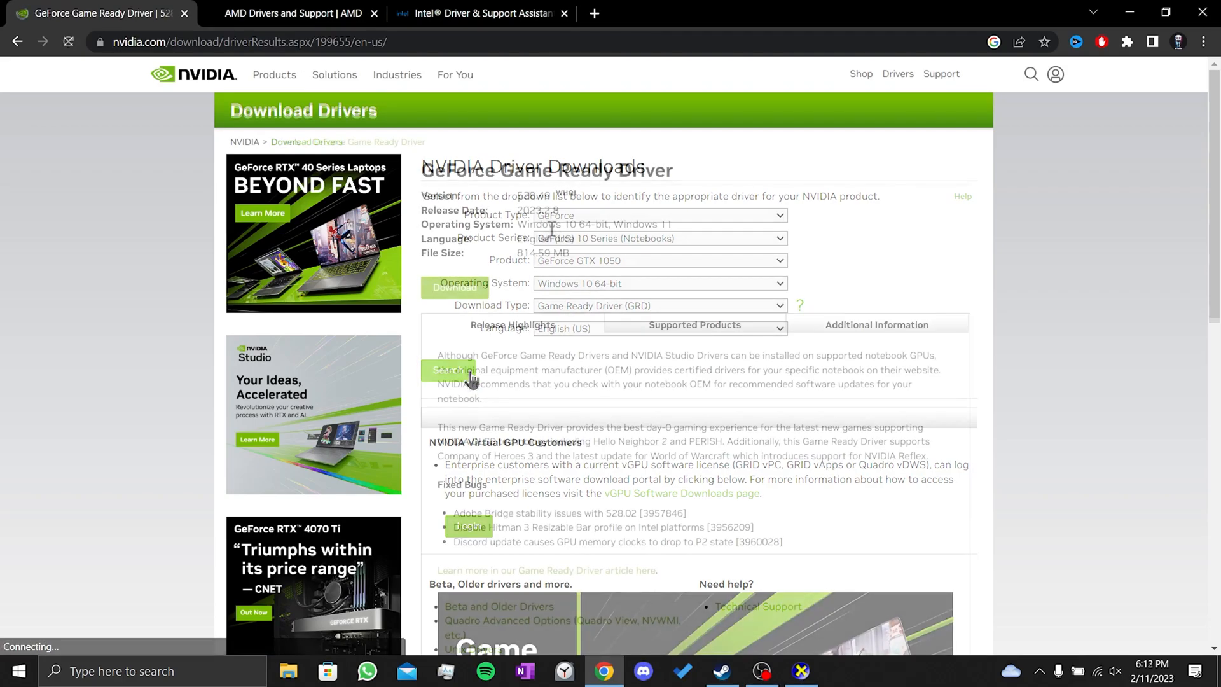
click(453, 287)
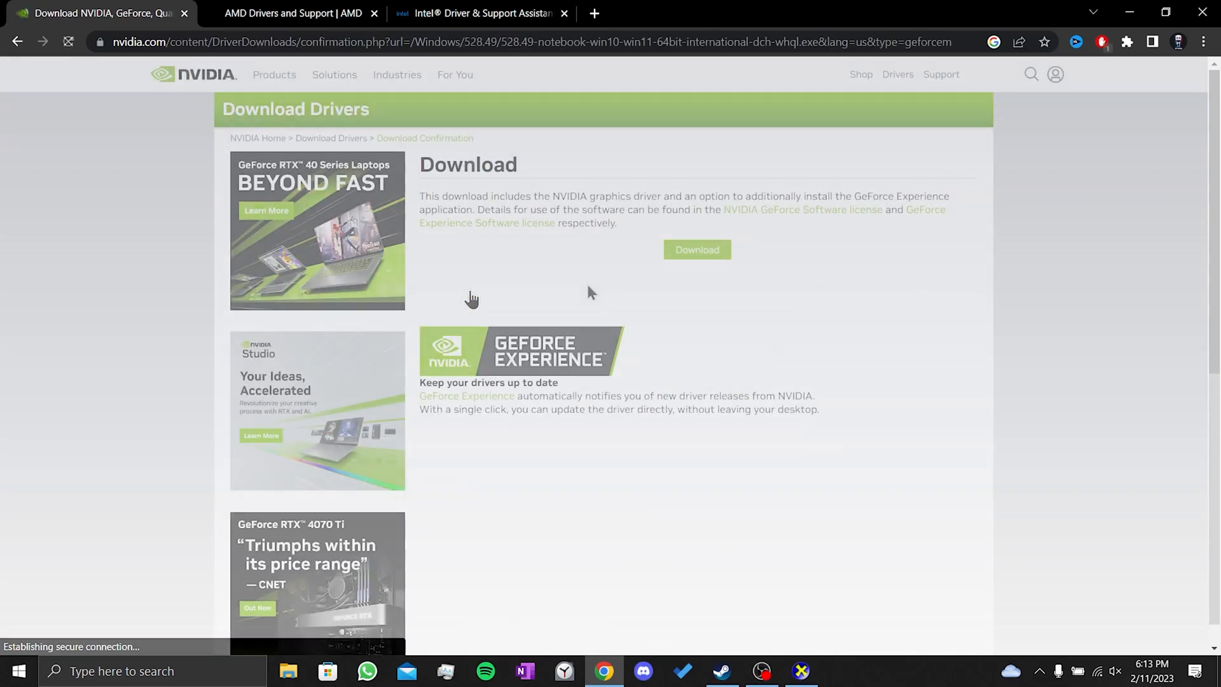
click(696, 250)
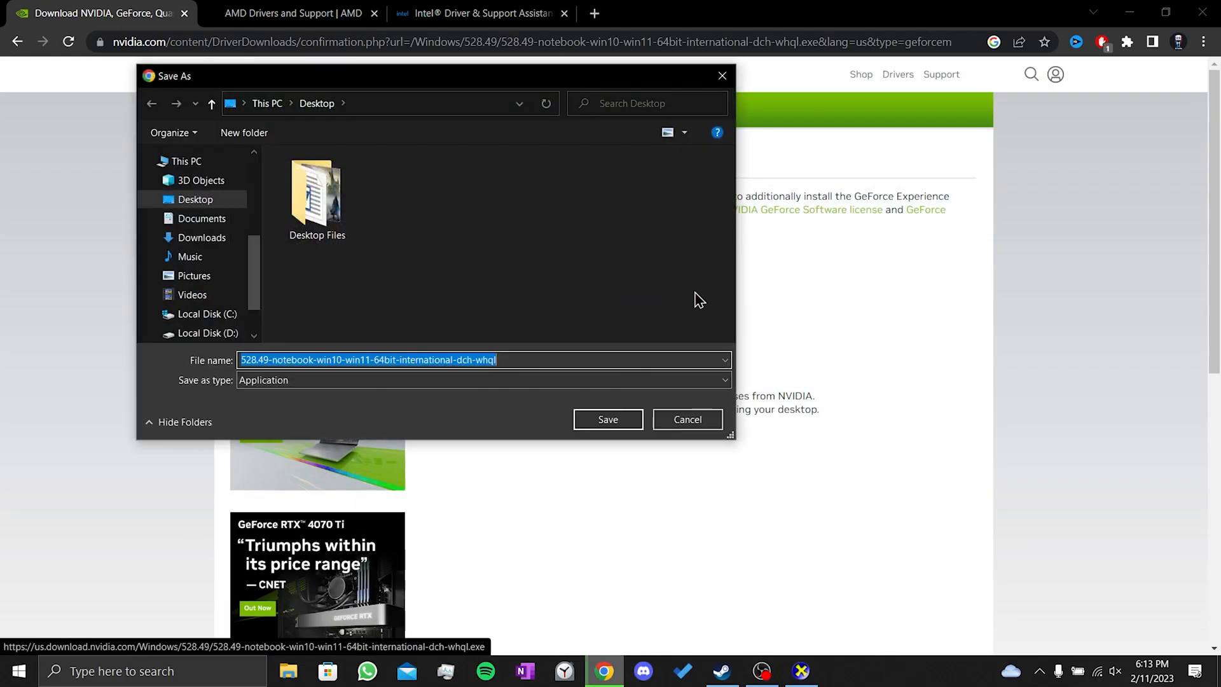
click(607, 418)
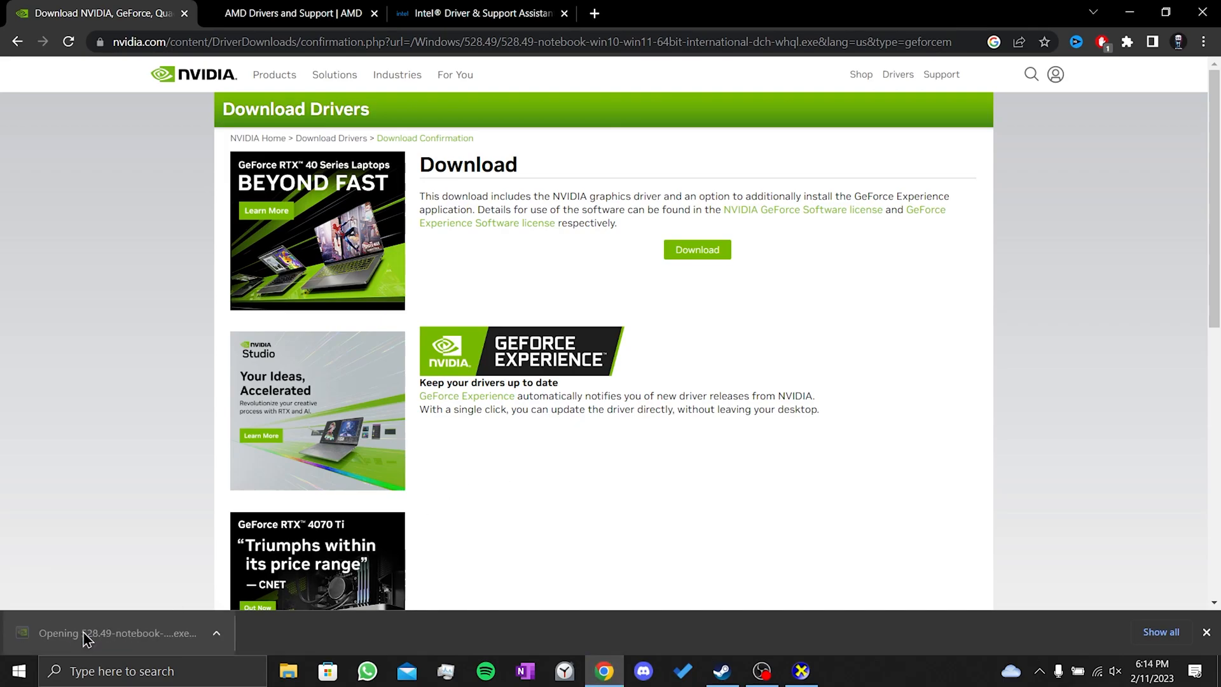
mouse_move(595, 452)
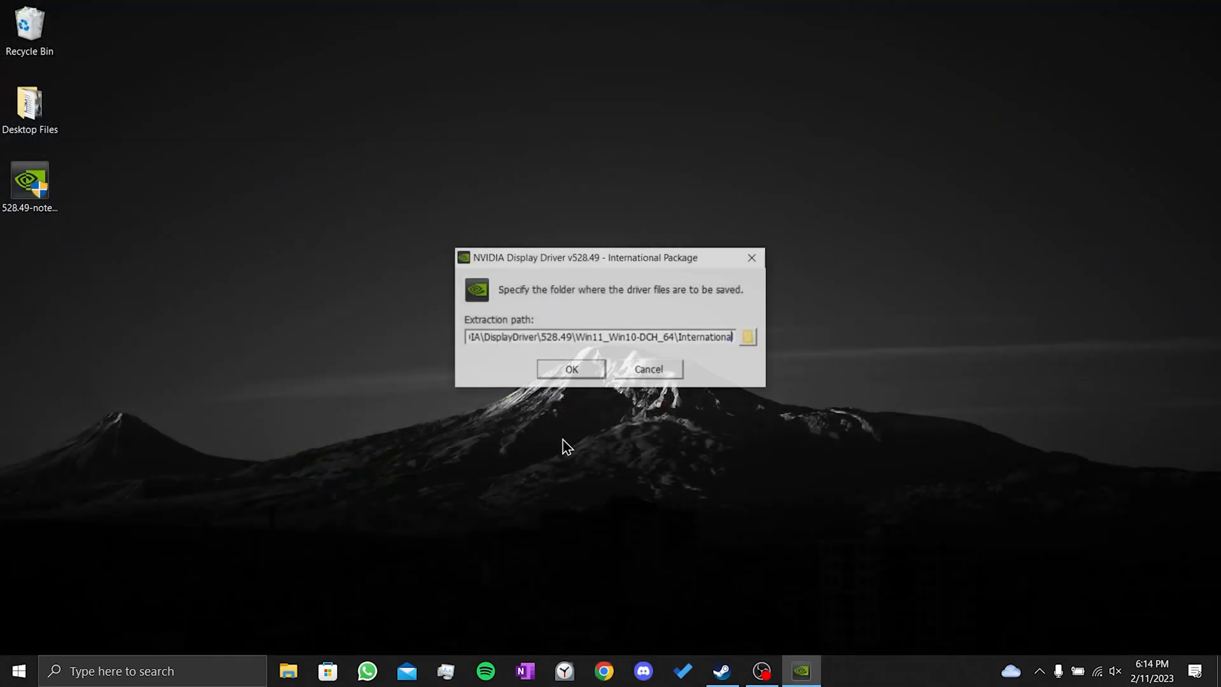
- Extract and run the 528.49 installer, choosing graphics driver only with Express installation
click(570, 369)
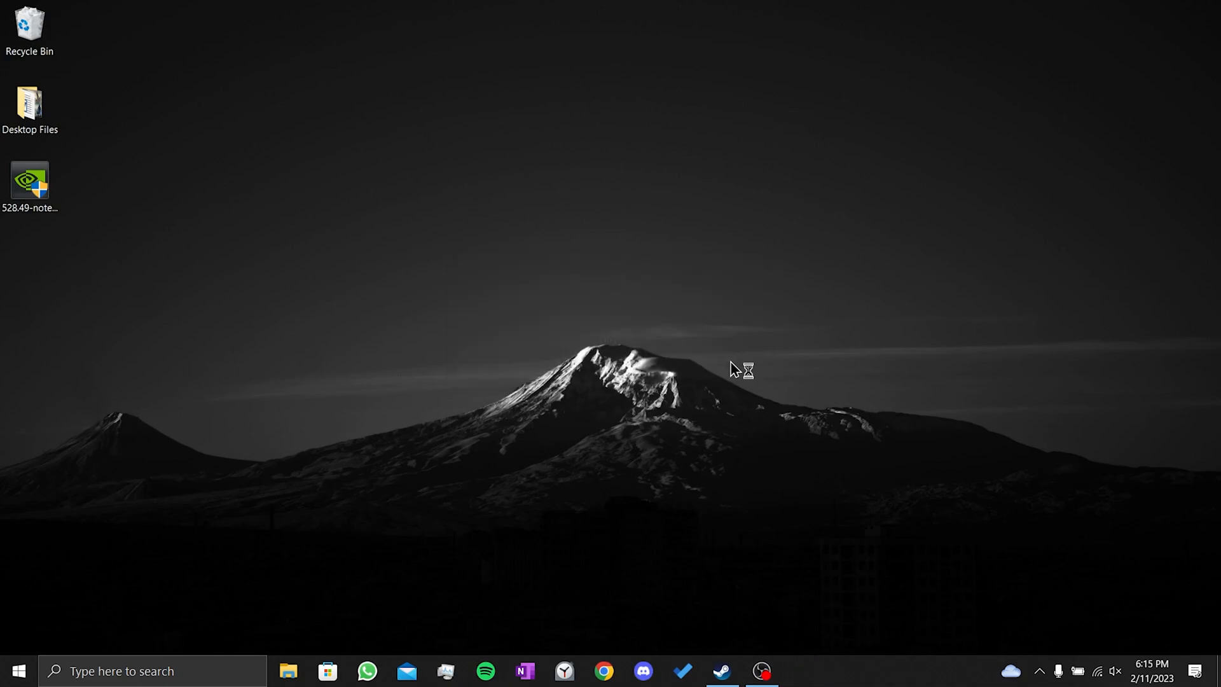
double_click(29, 179)
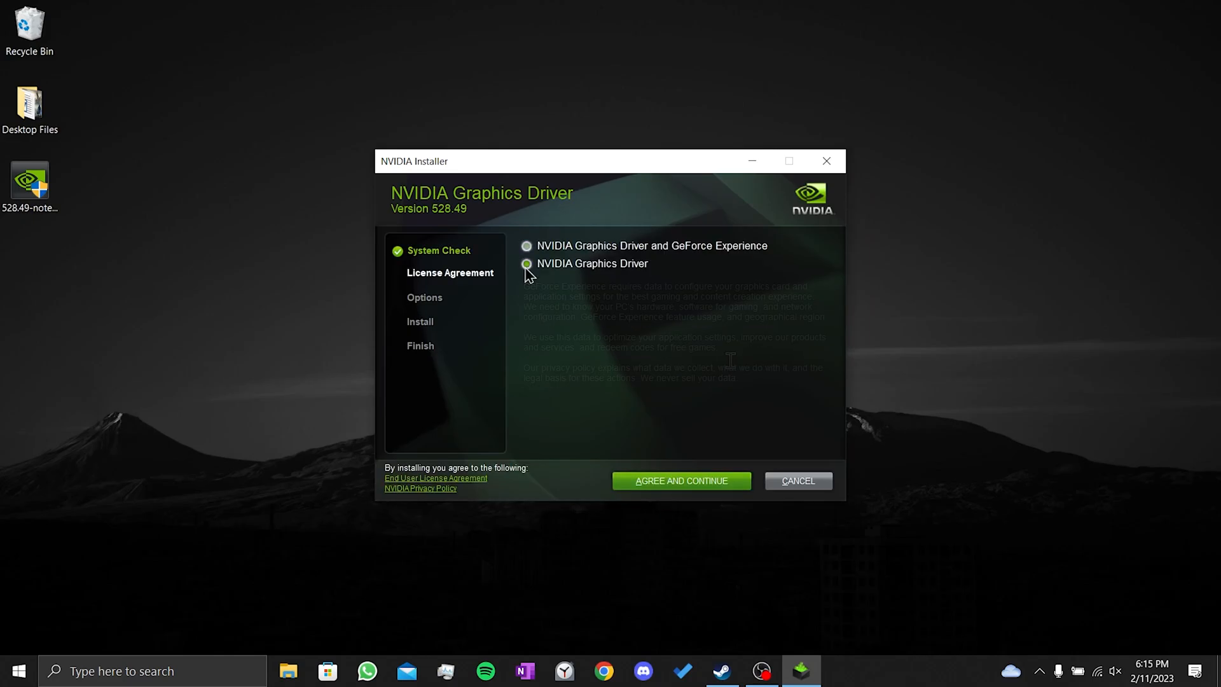
click(527, 263)
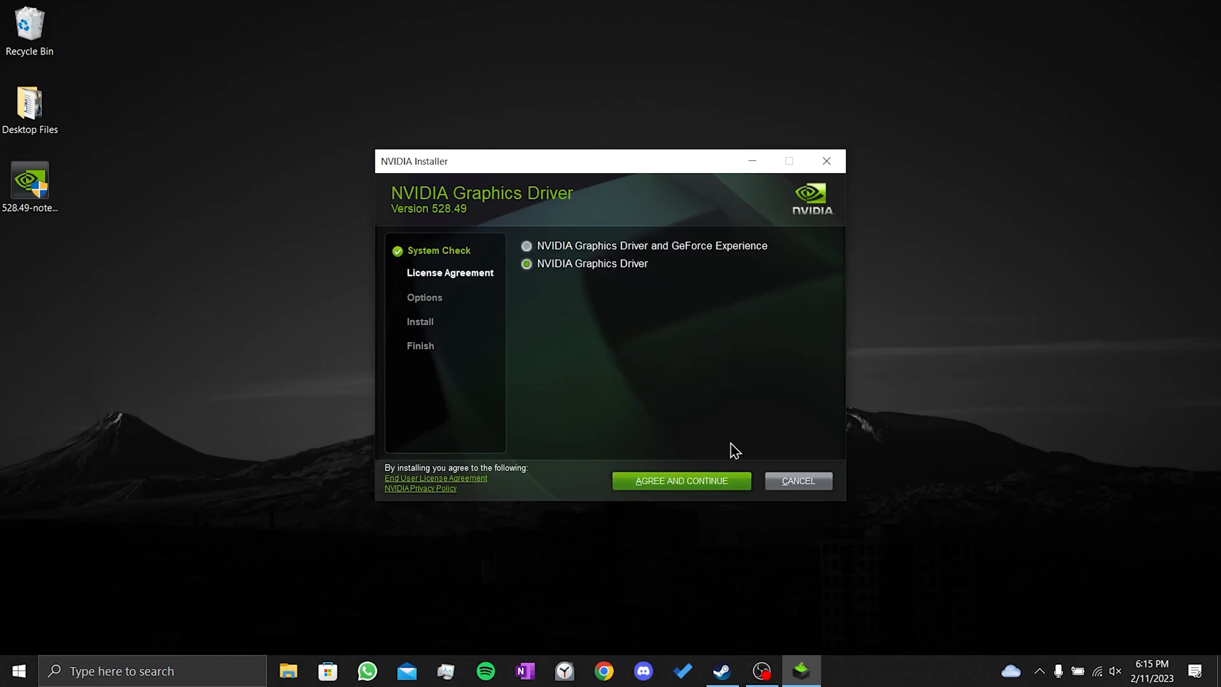
click(681, 481)
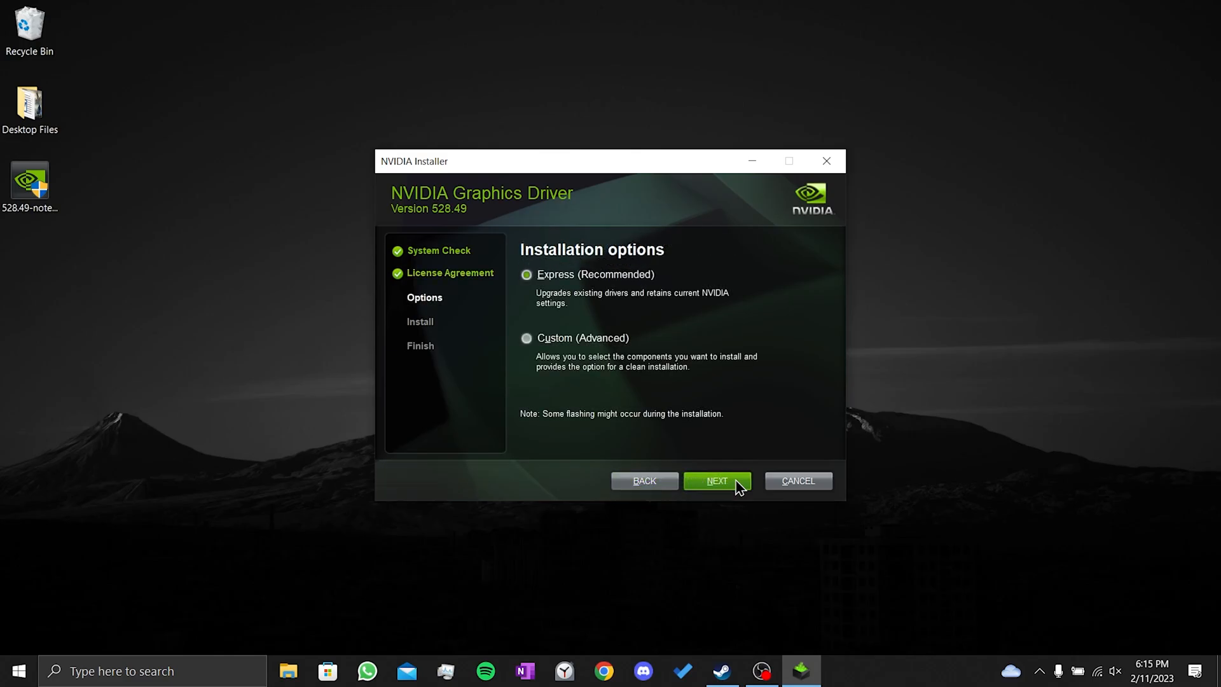
click(715, 481)
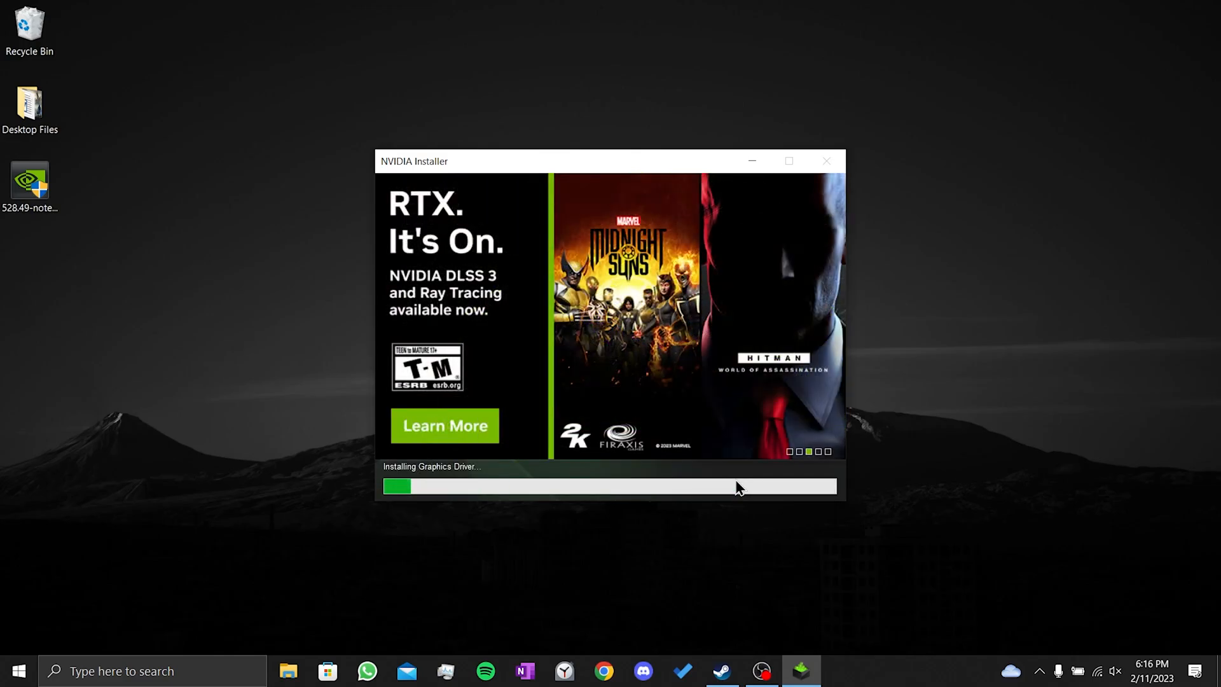
mouse_move(636, 594)
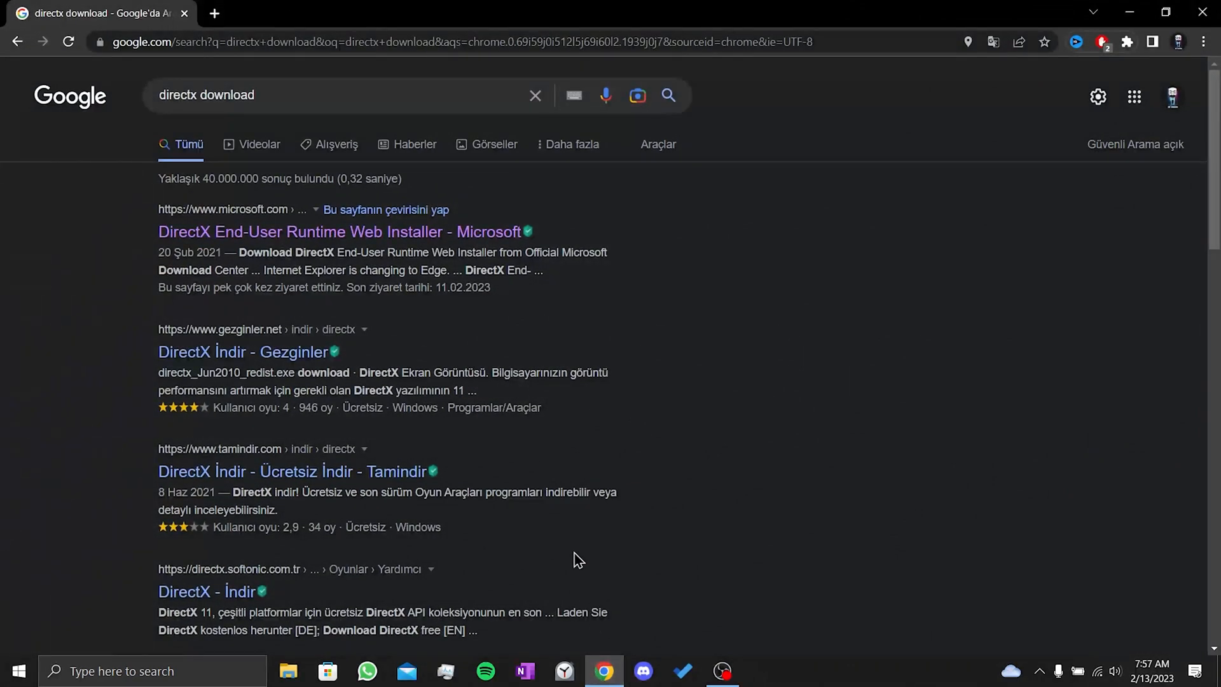
- Get the DirectX End-User Runtime Web Installer from Microsoft's download page
click(335, 231)
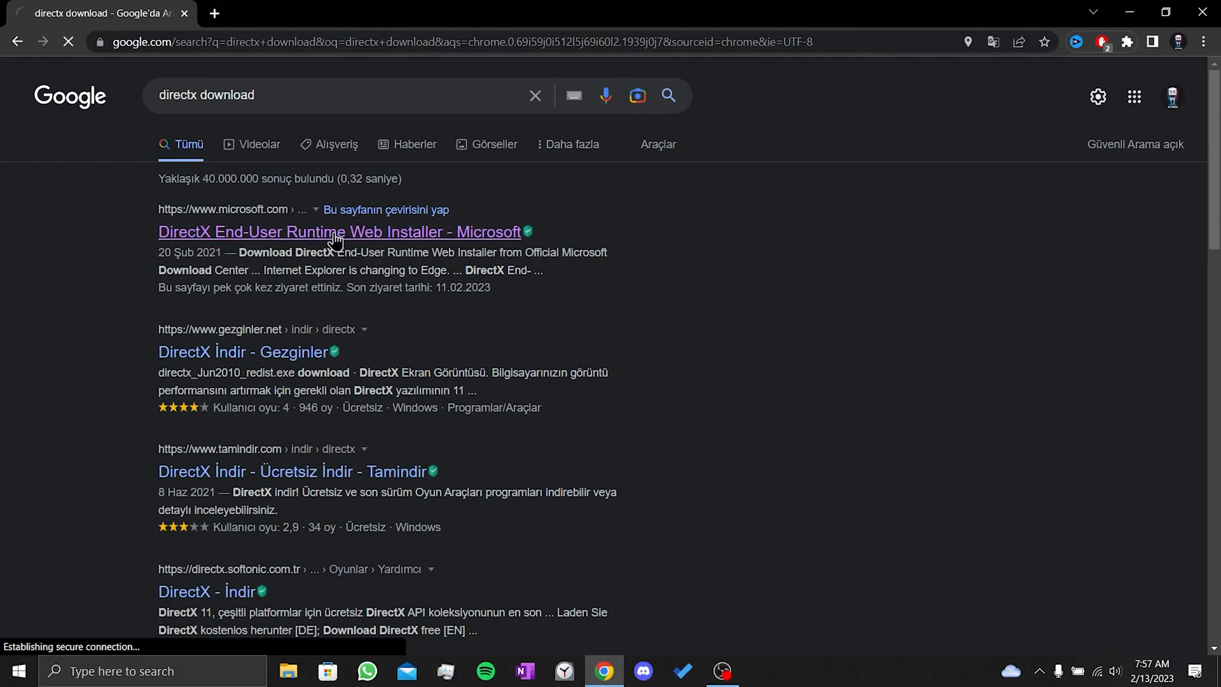
click(338, 232)
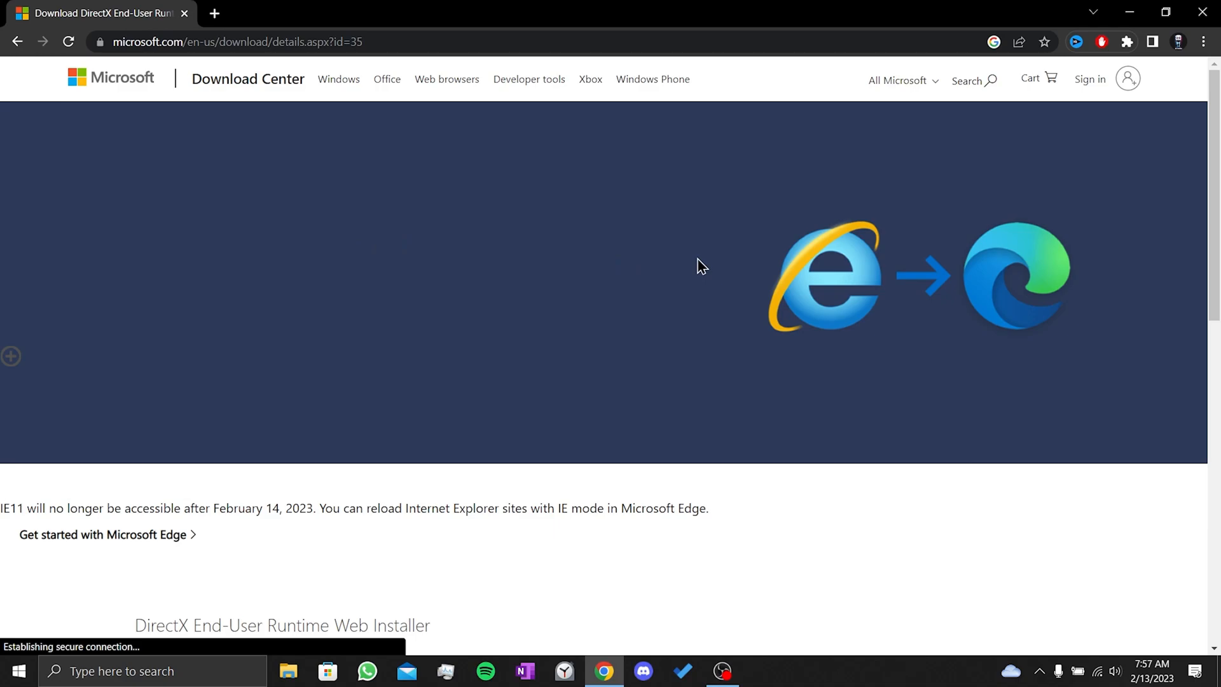
scroll(down, 3)
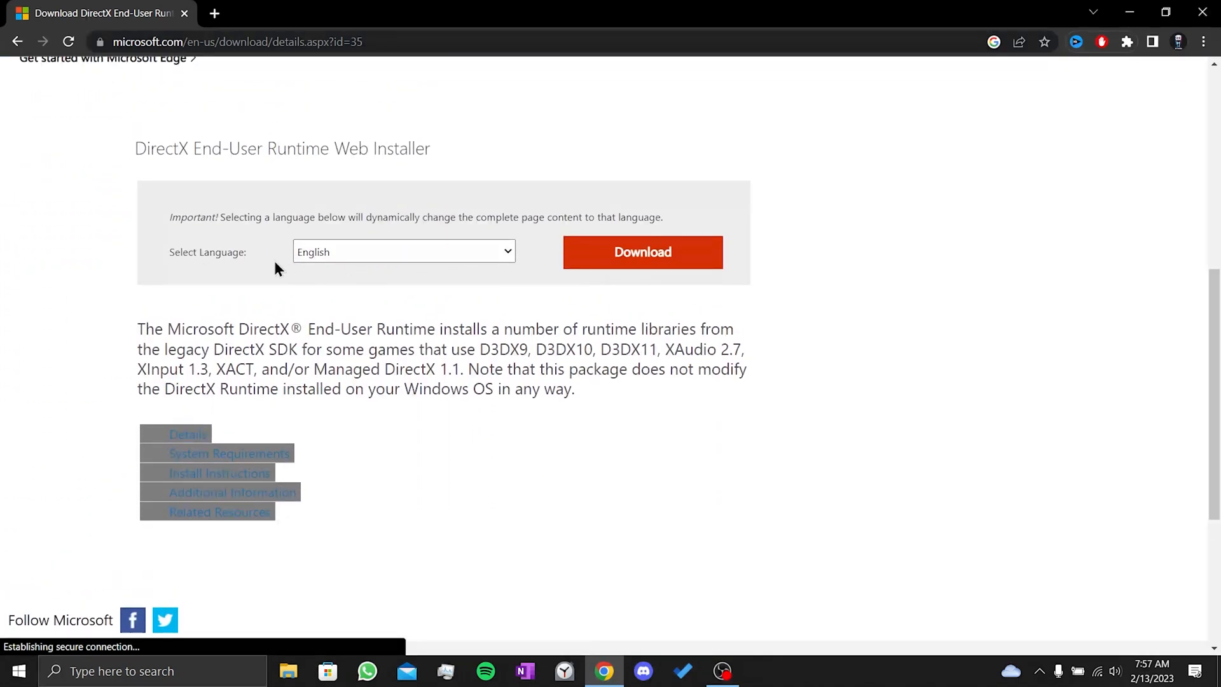
mouse_move(368, 263)
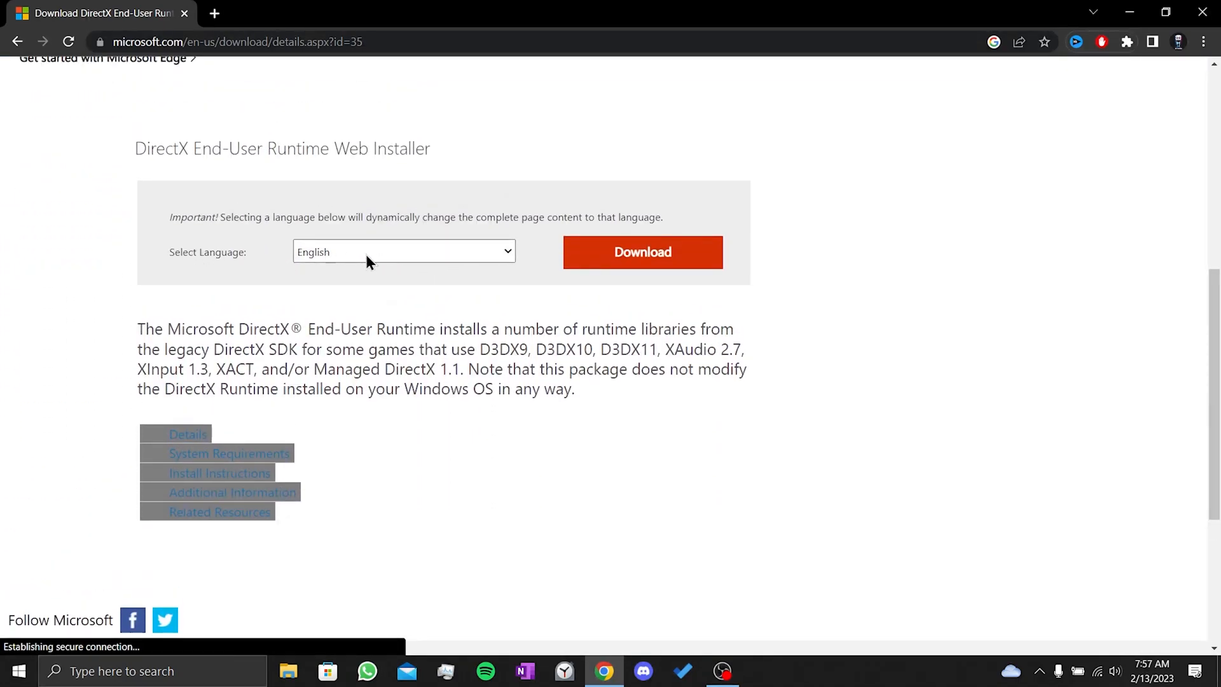
click(642, 252)
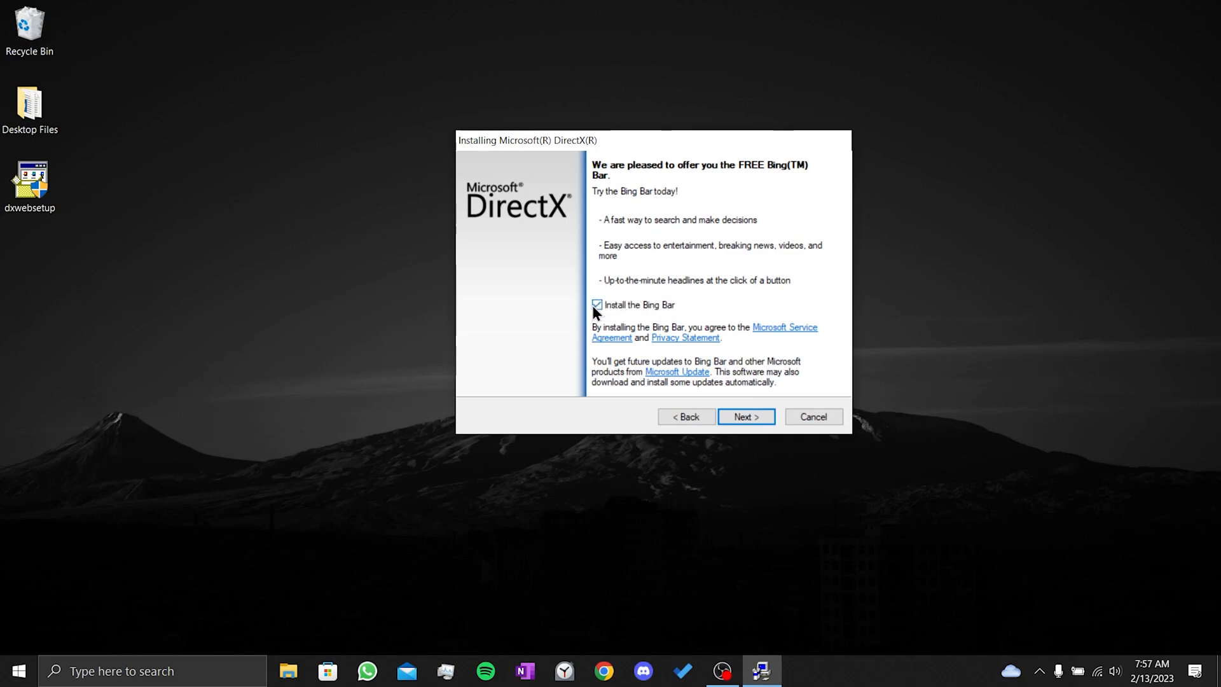
- Decline the Bing Bar offer and proceed with installing the DirectX runtime components
click(598, 304)
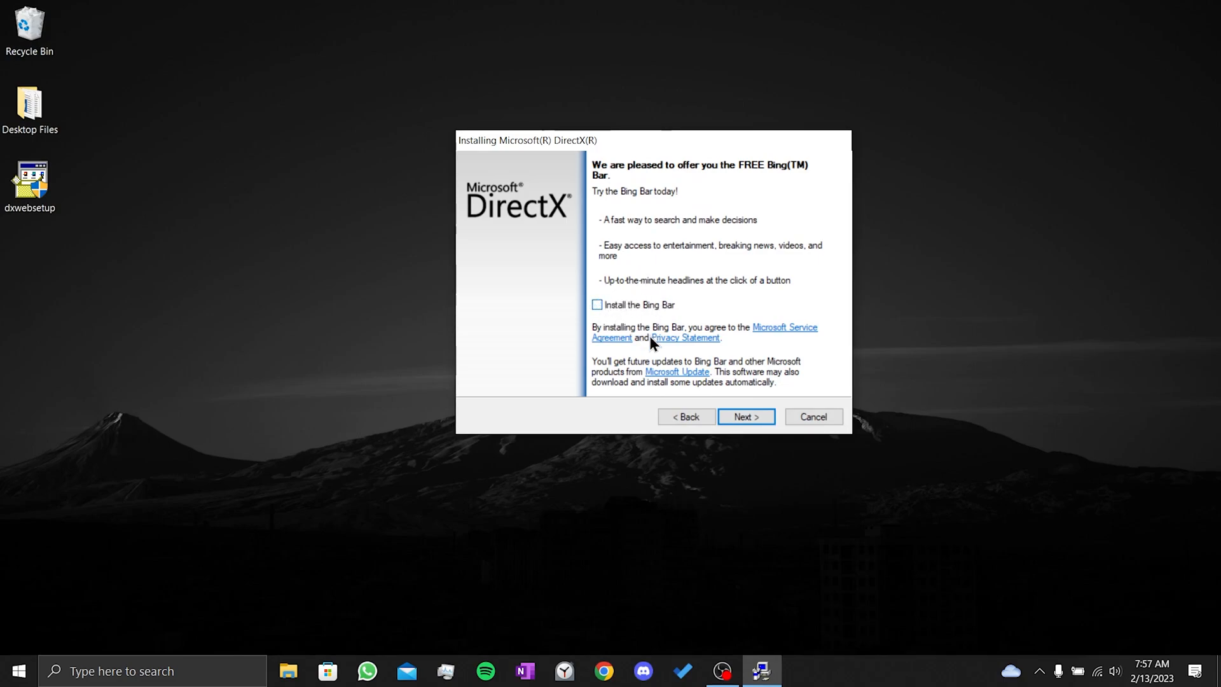
click(746, 417)
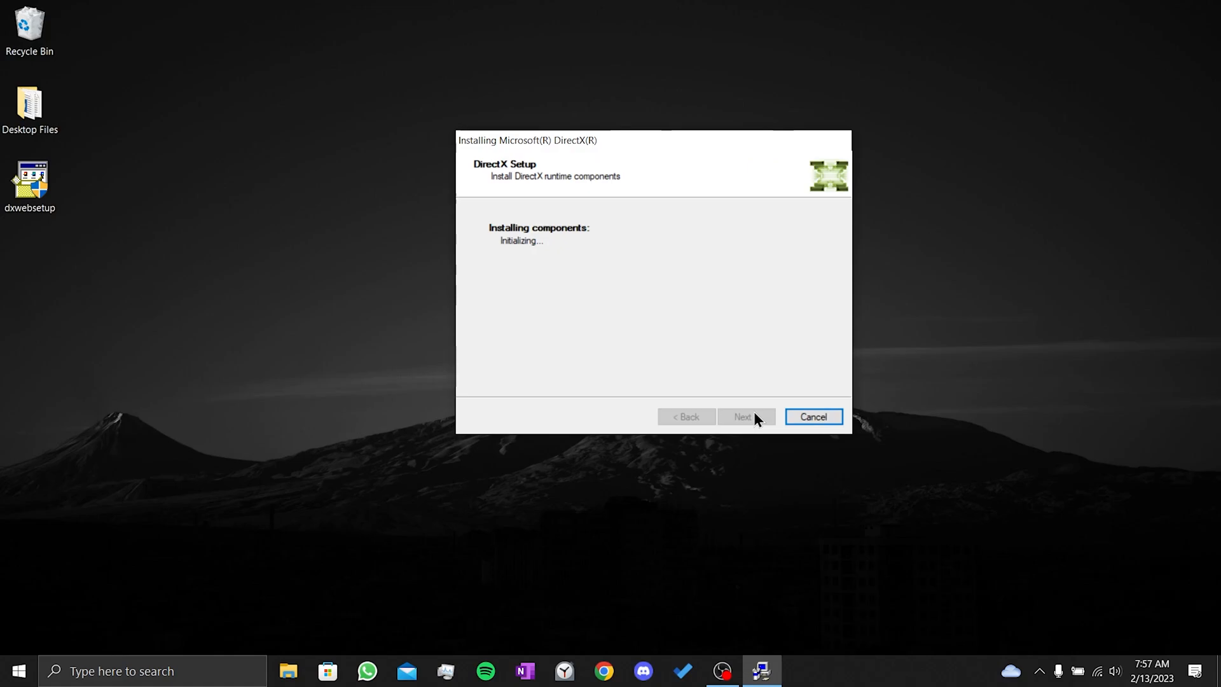
mouse_move(760, 368)
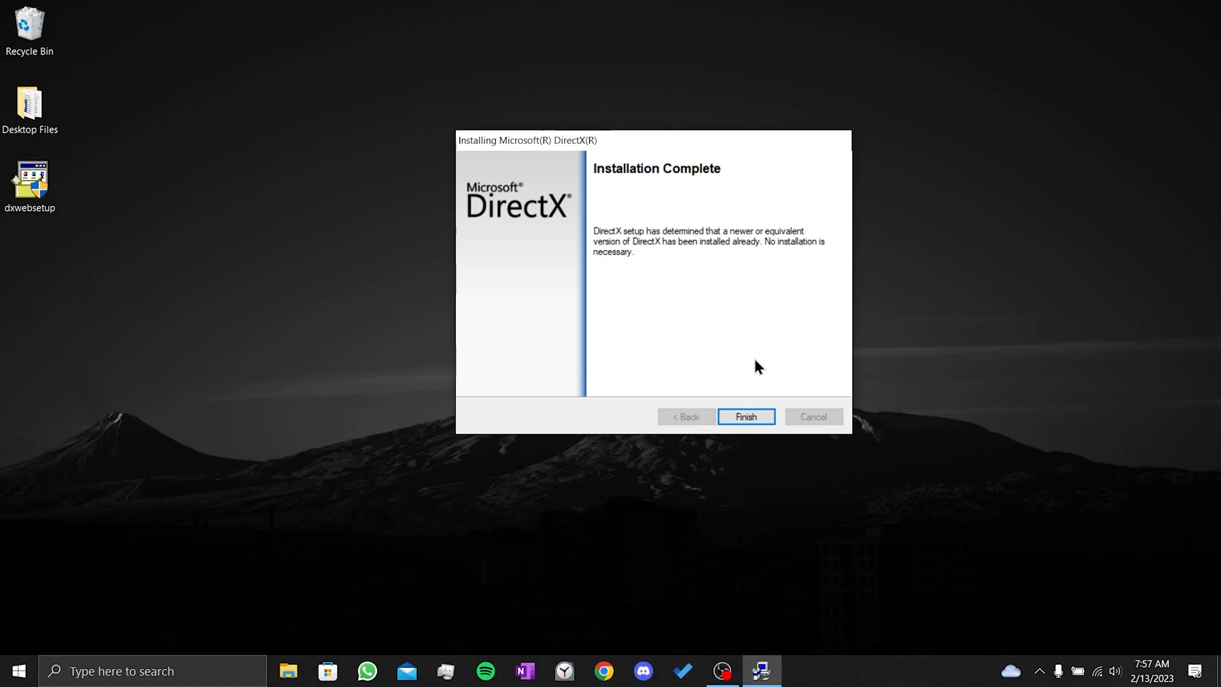
mouse_move(583, 242)
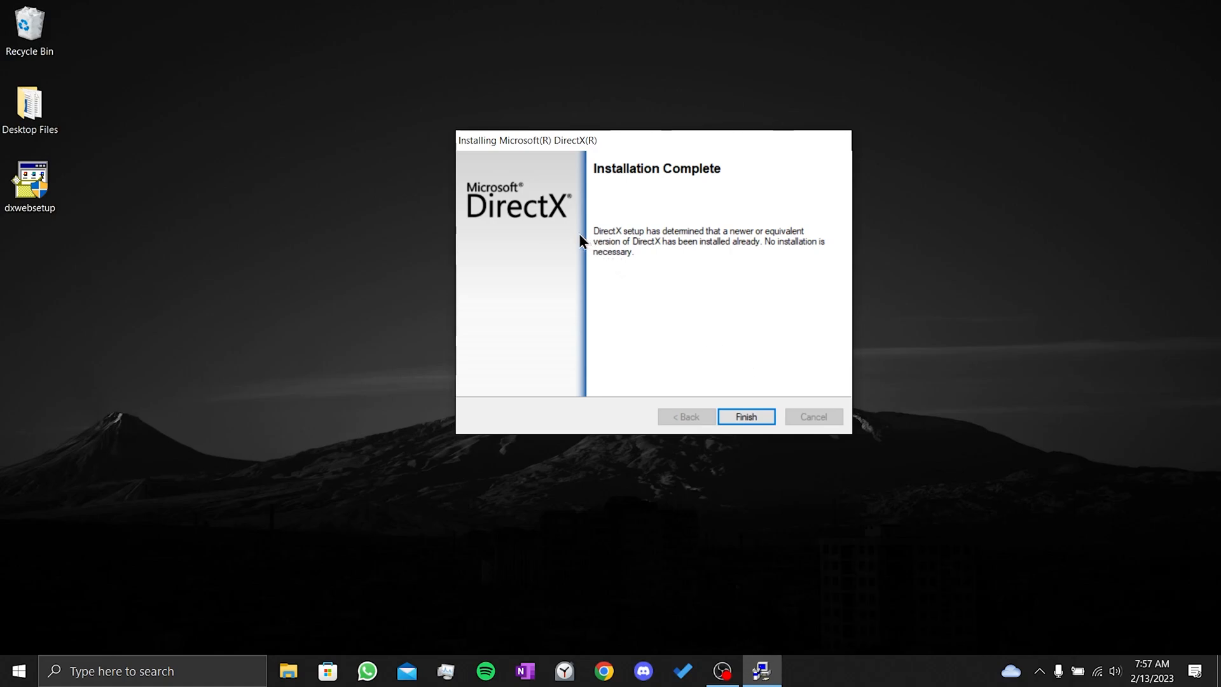
mouse_move(770, 279)
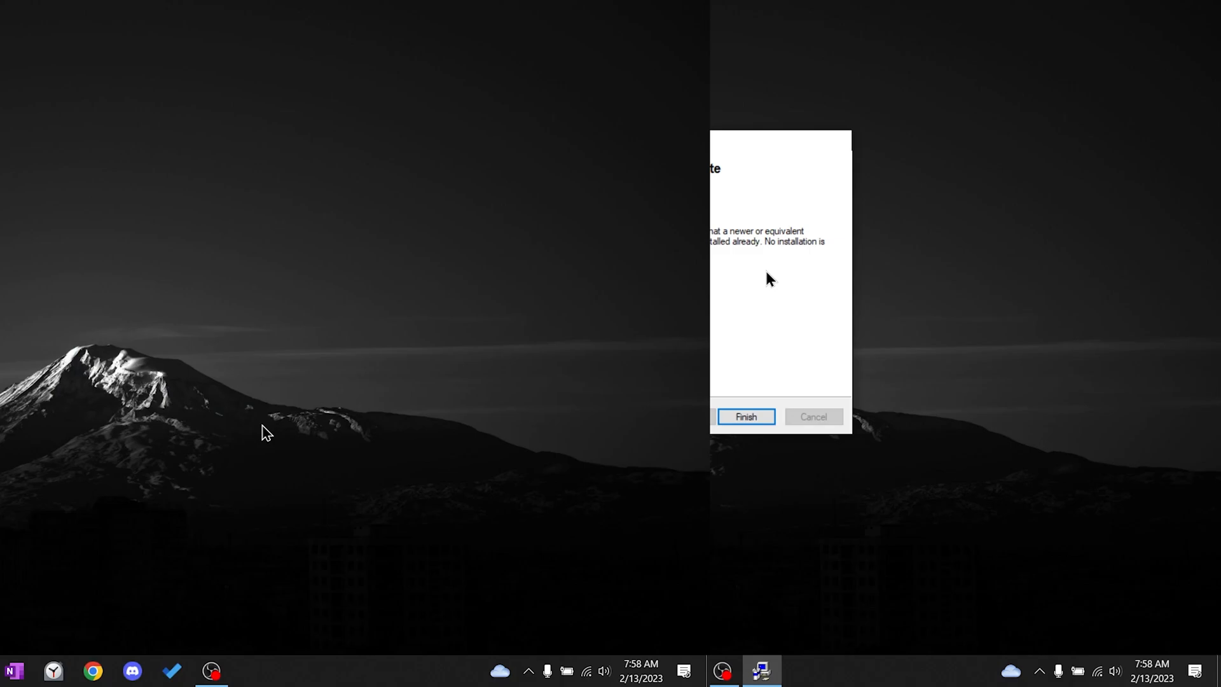
- Finish DirectX setup, then use Run with %localappdata% to reach the local app data folder
click(744, 417)
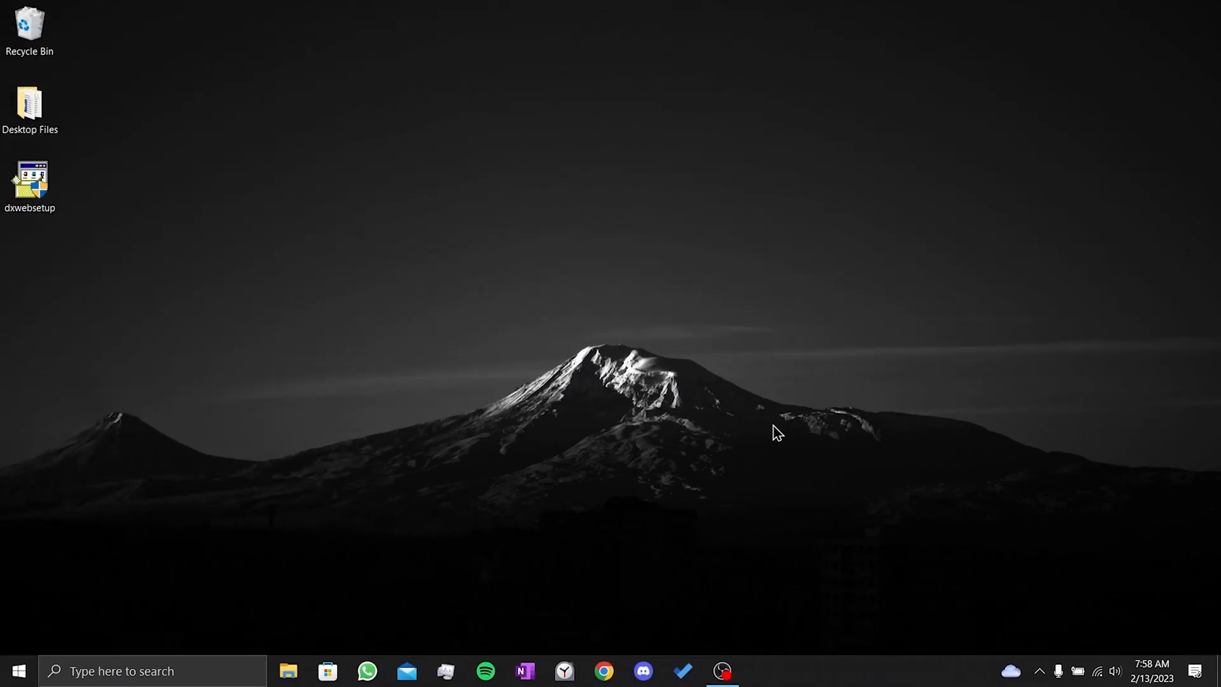
mouse_move(1052, 218)
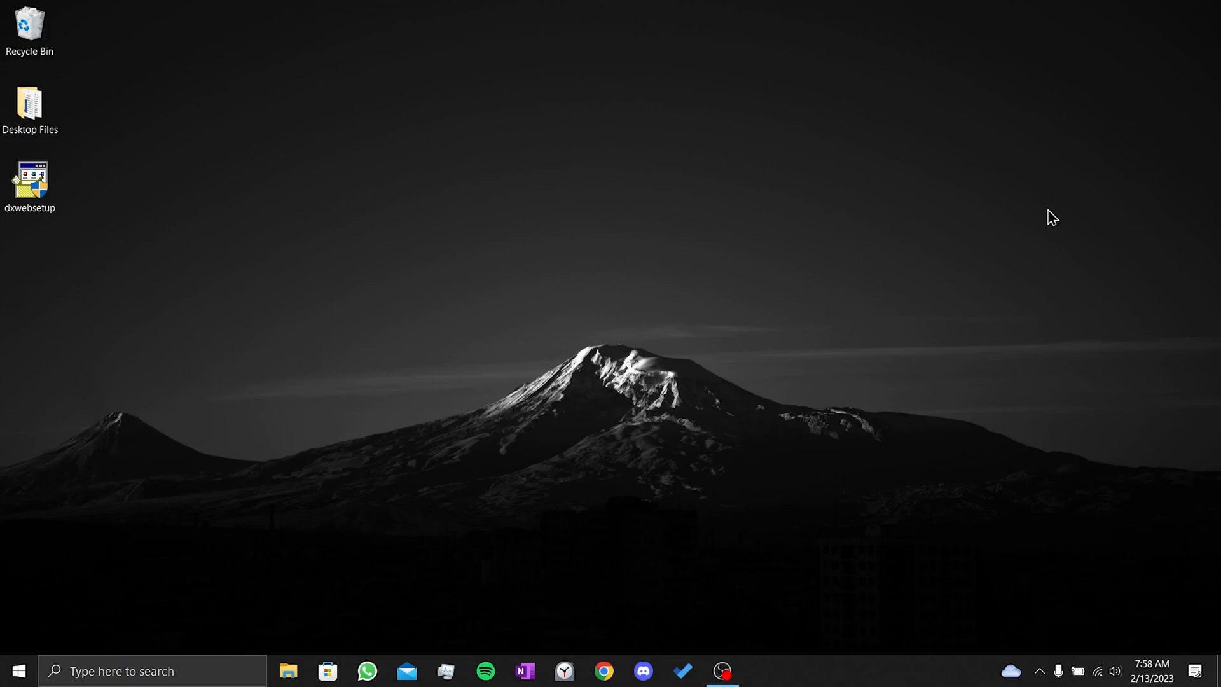
mouse_move(182, 670)
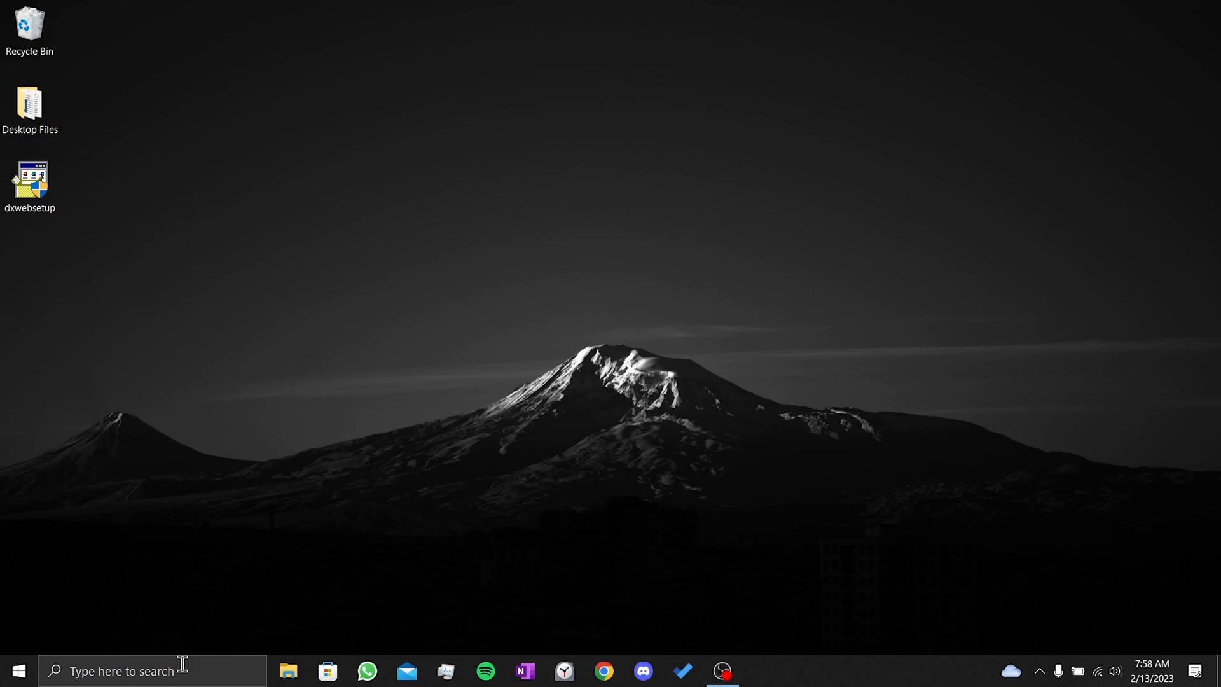
text(run)
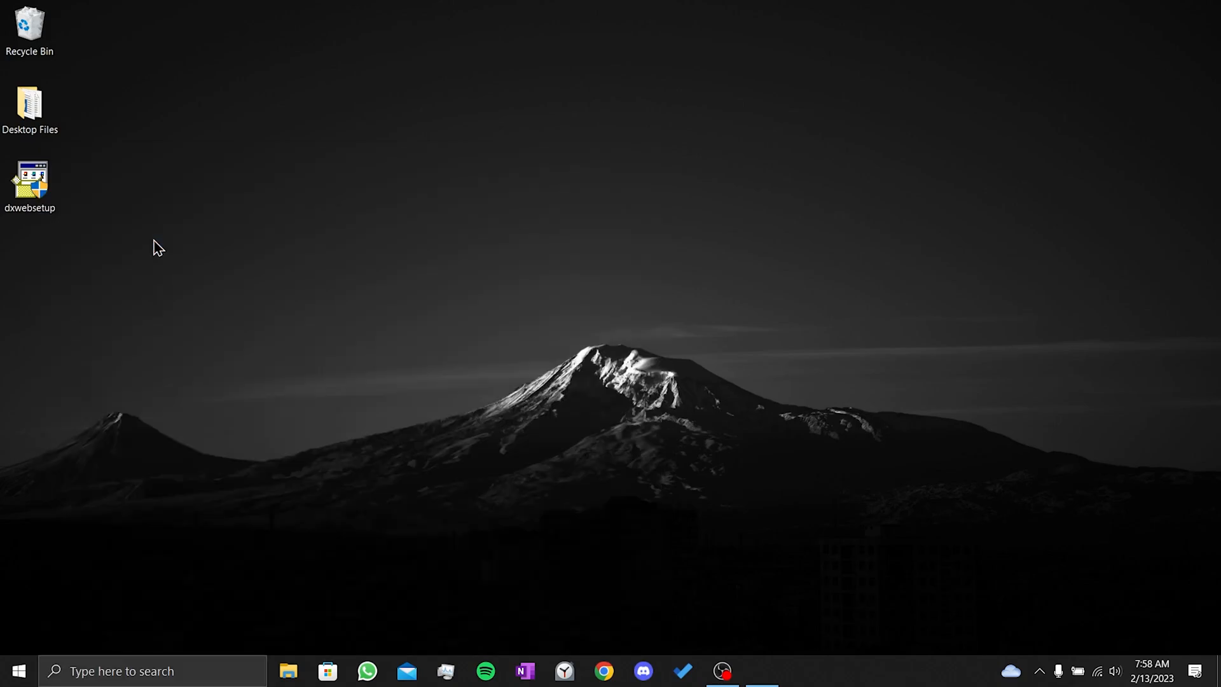
key(Win+r)
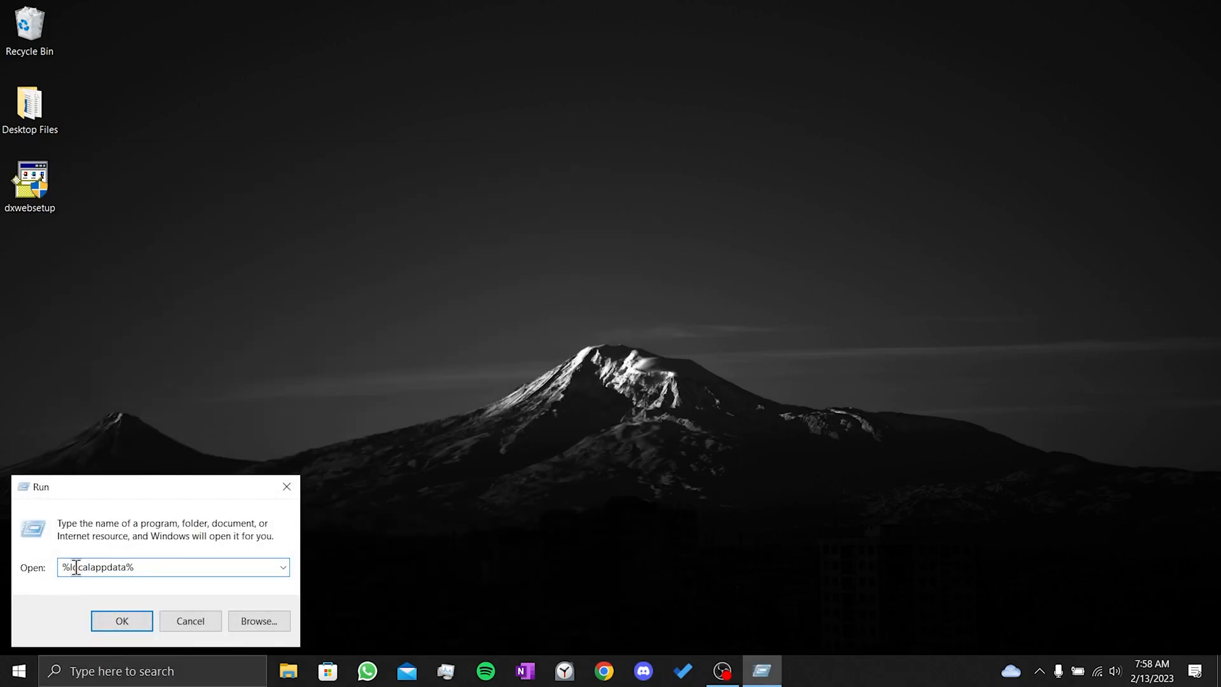
- Delete all shader files in NVIDIA\DXCache, skipping the six still in use by OBS Studio
click(122, 621)
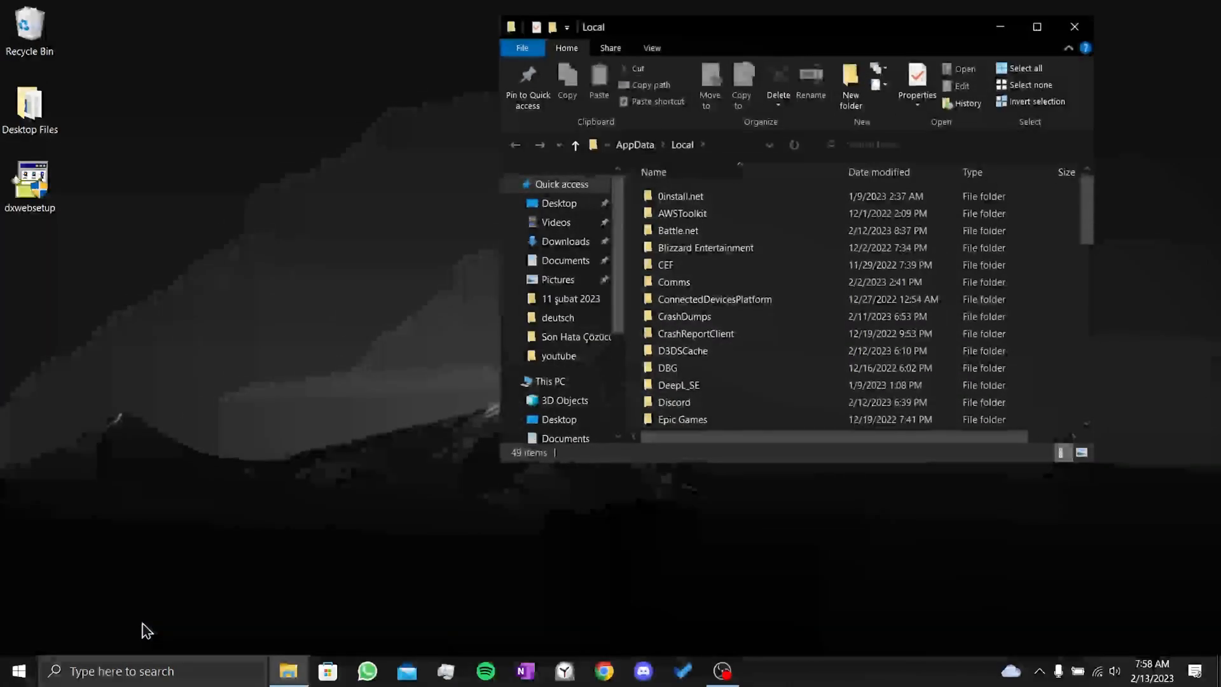
click(1037, 27)
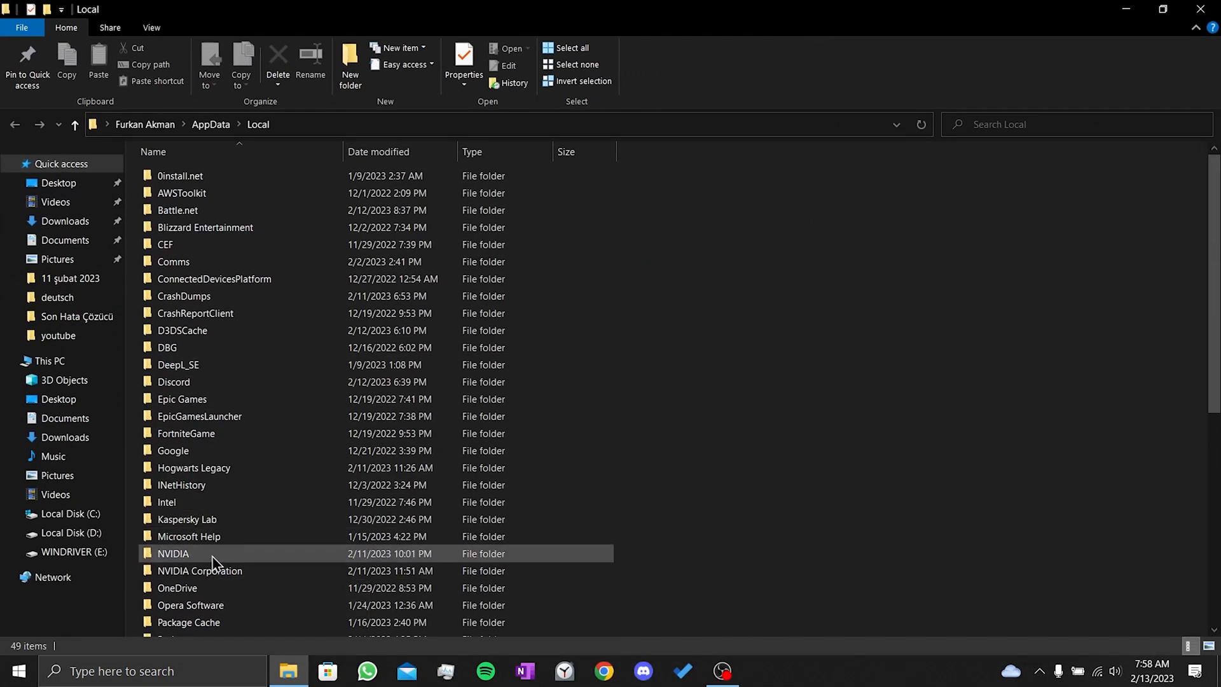
double_click(173, 554)
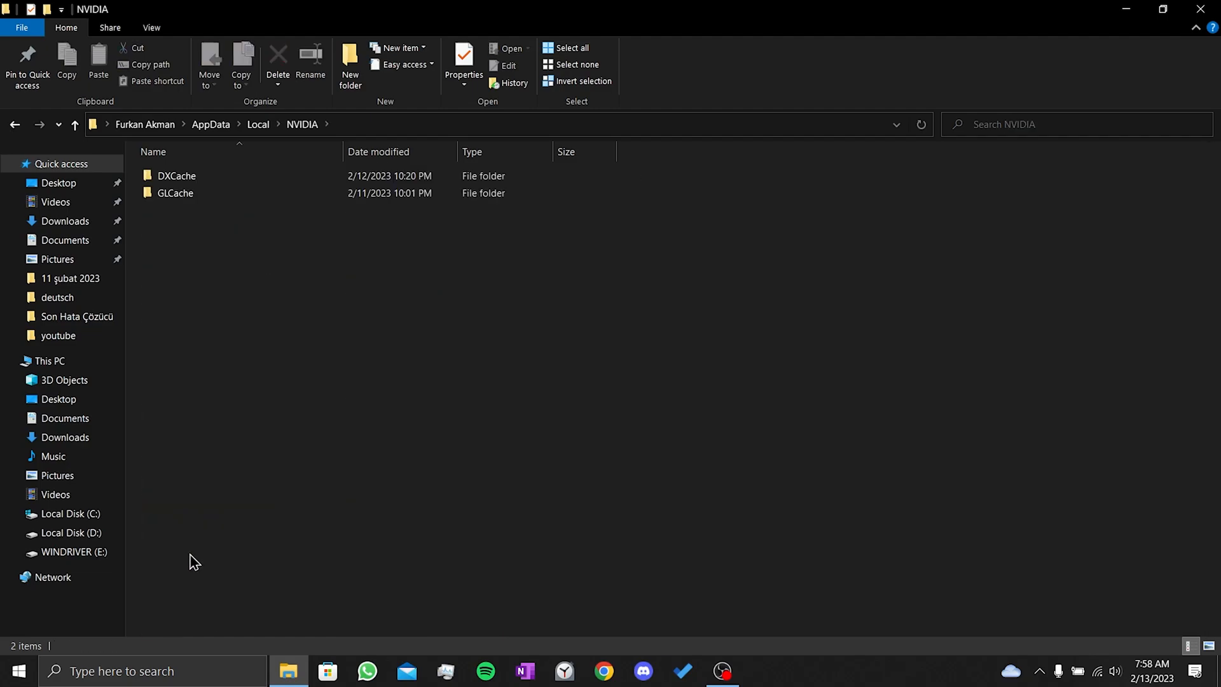
double_click(175, 175)
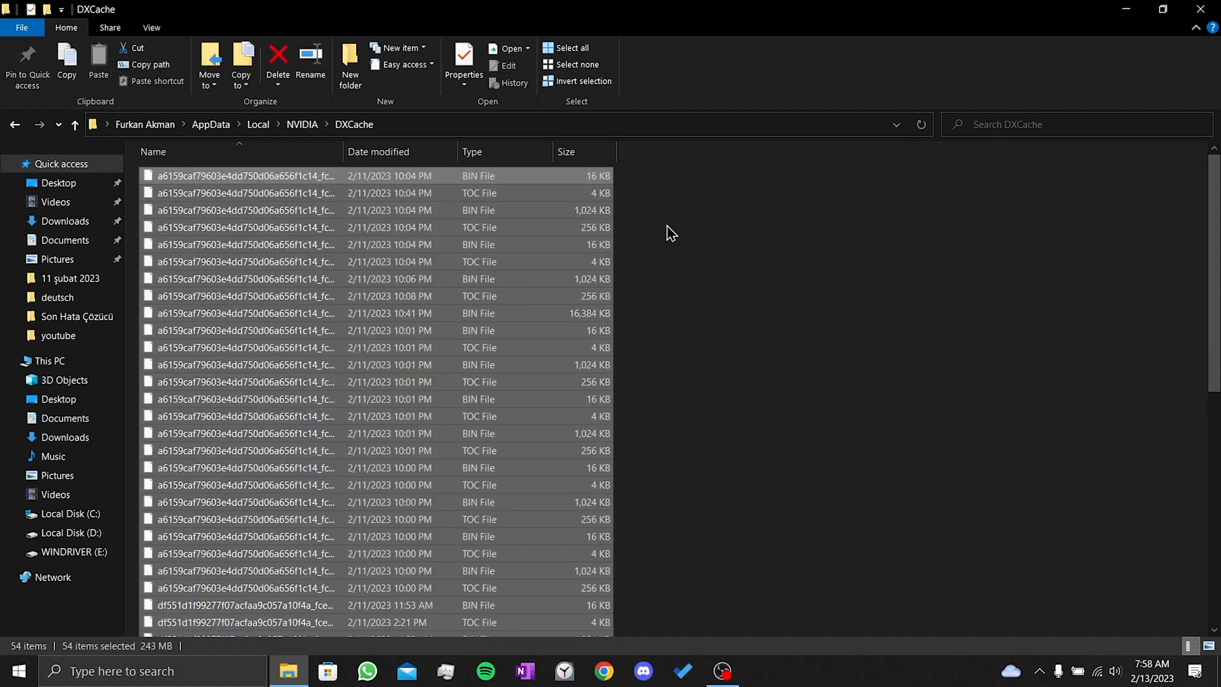
click(278, 62)
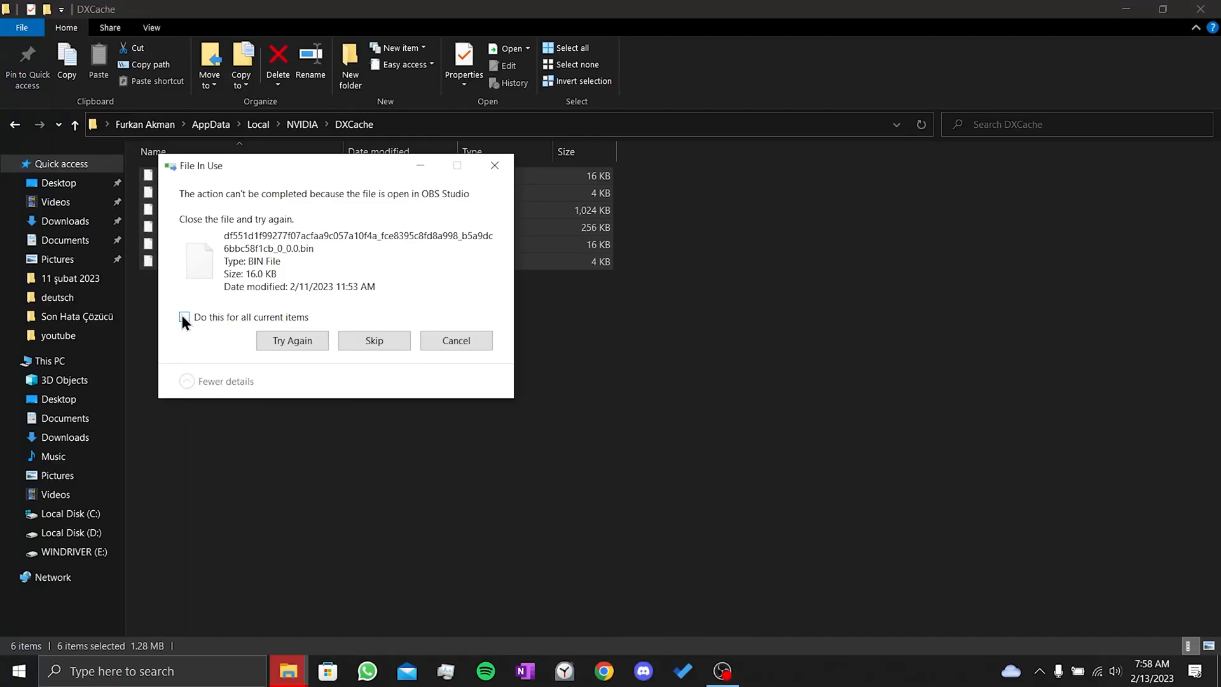
click(185, 317)
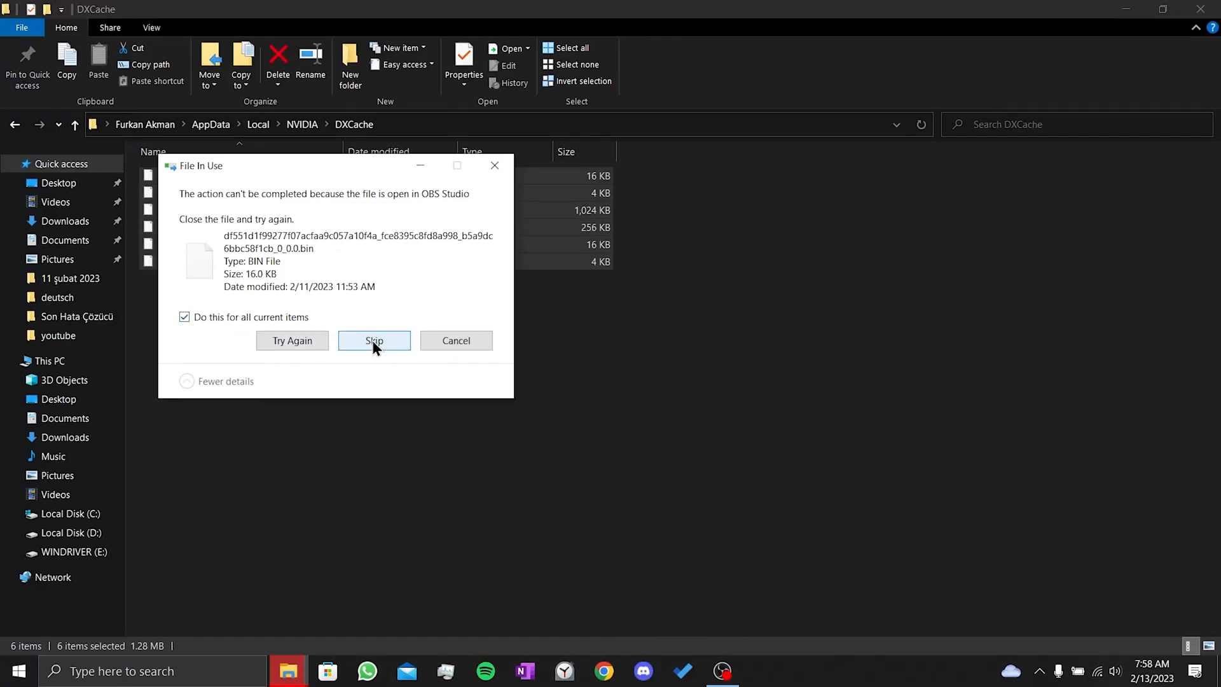
click(374, 341)
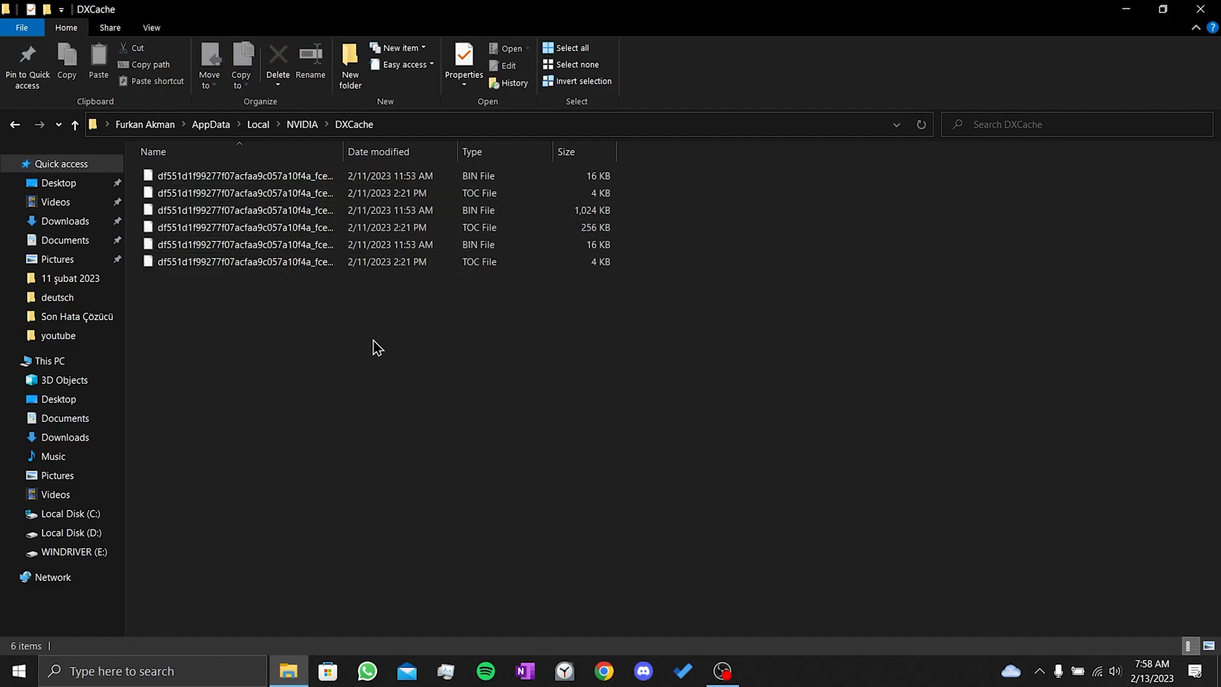
- Confirm NVIDIA\GLCache is empty and look inside the NVIDIA Corporation folder
click(301, 124)
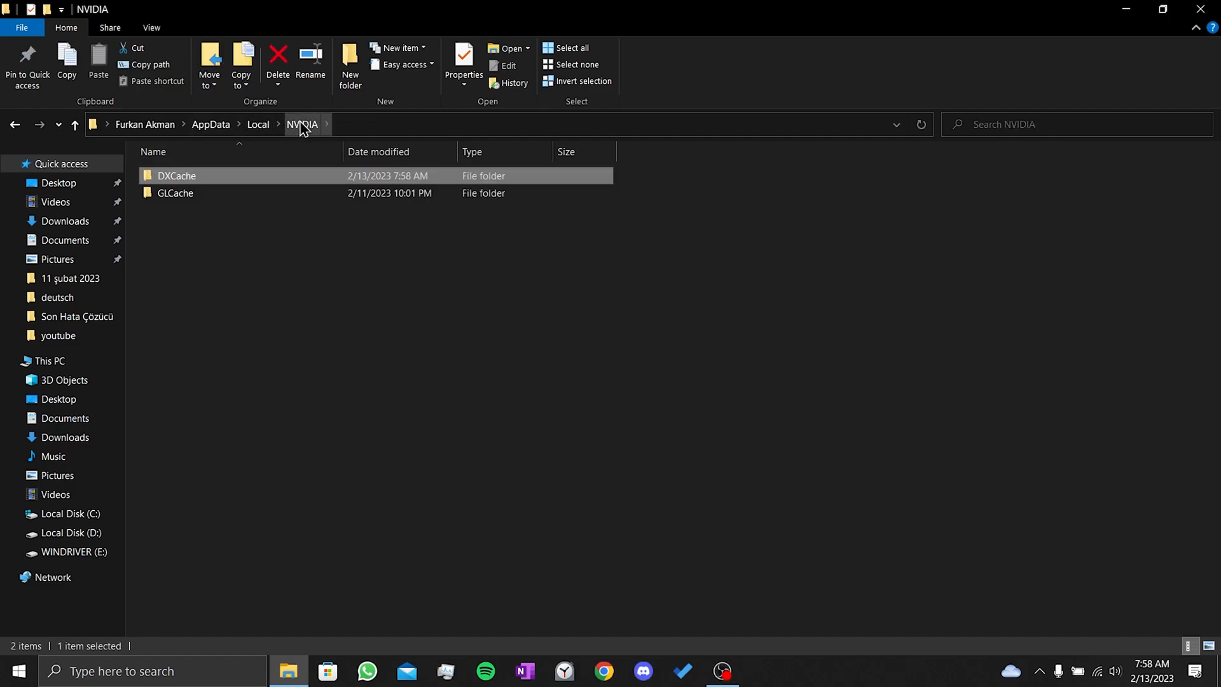
double_click(176, 193)
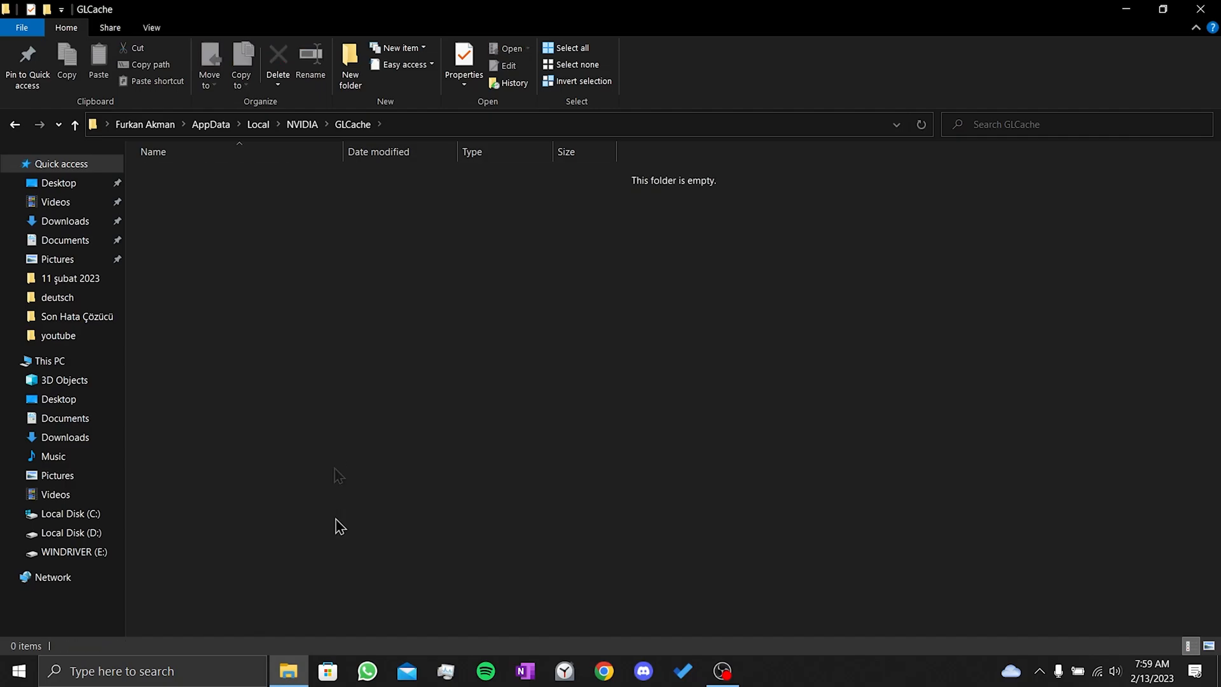
click(258, 124)
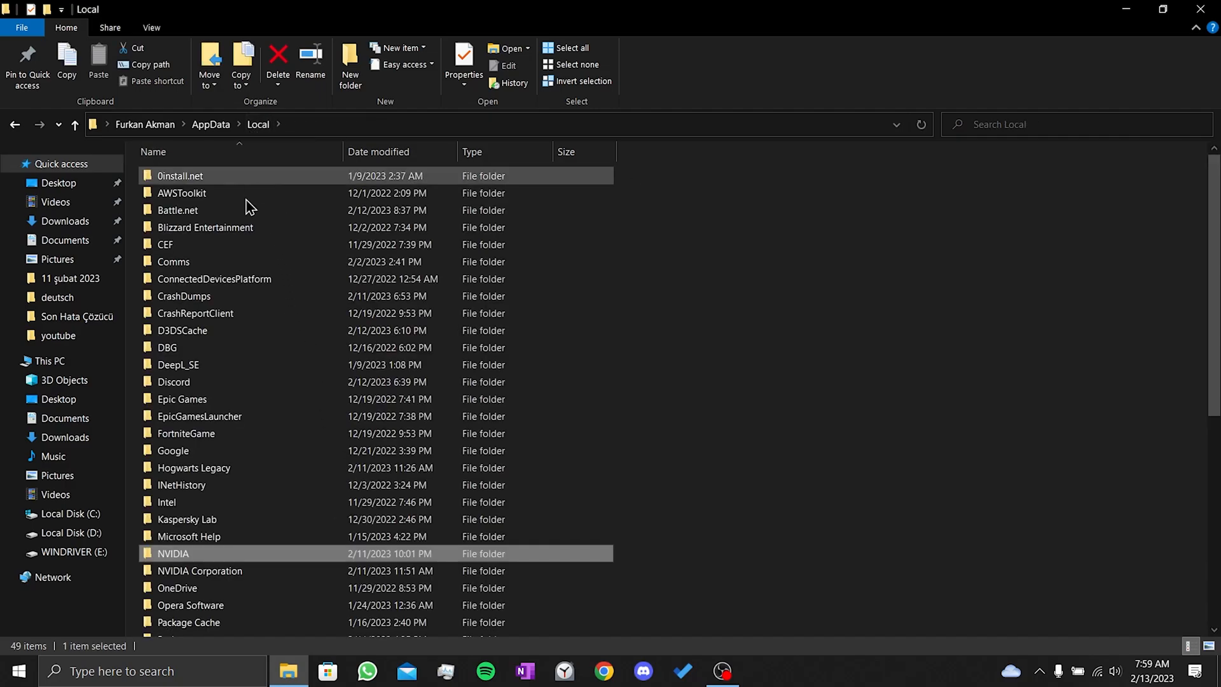
double_click(200, 570)
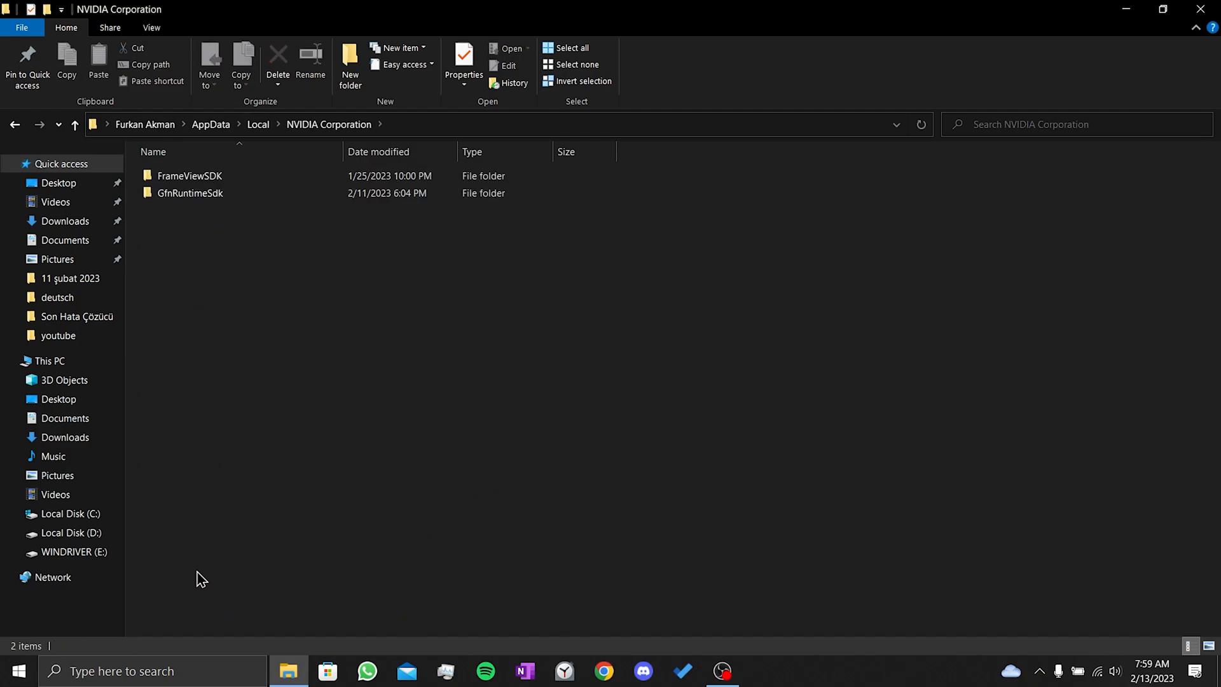
mouse_move(205, 575)
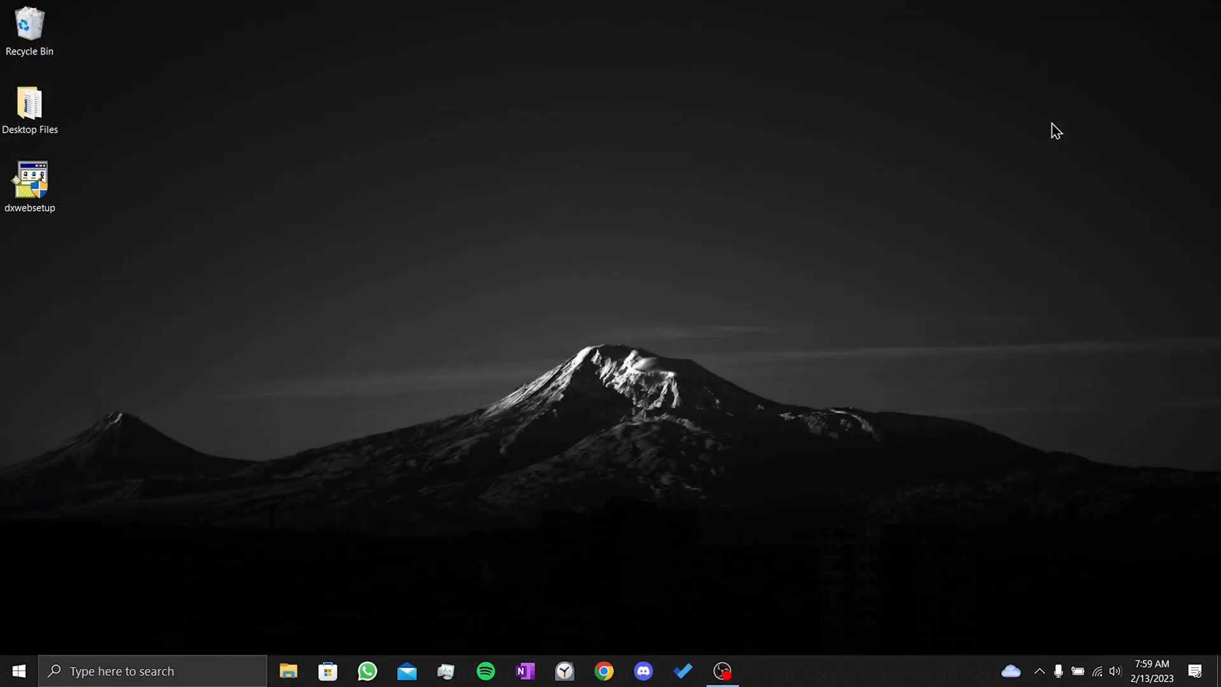
mouse_move(1039, 142)
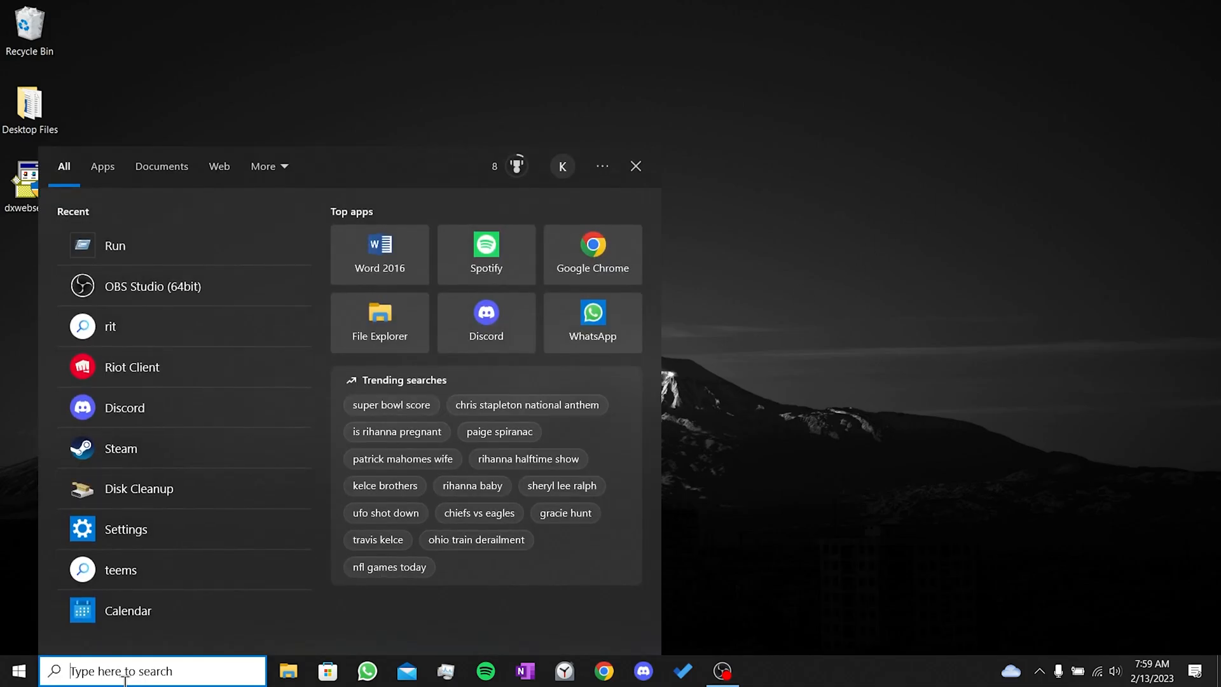
- Run Disk Cleanup on drive C and permanently delete the DirectX Shader Cache (652 KB)
text(disk cleanup)
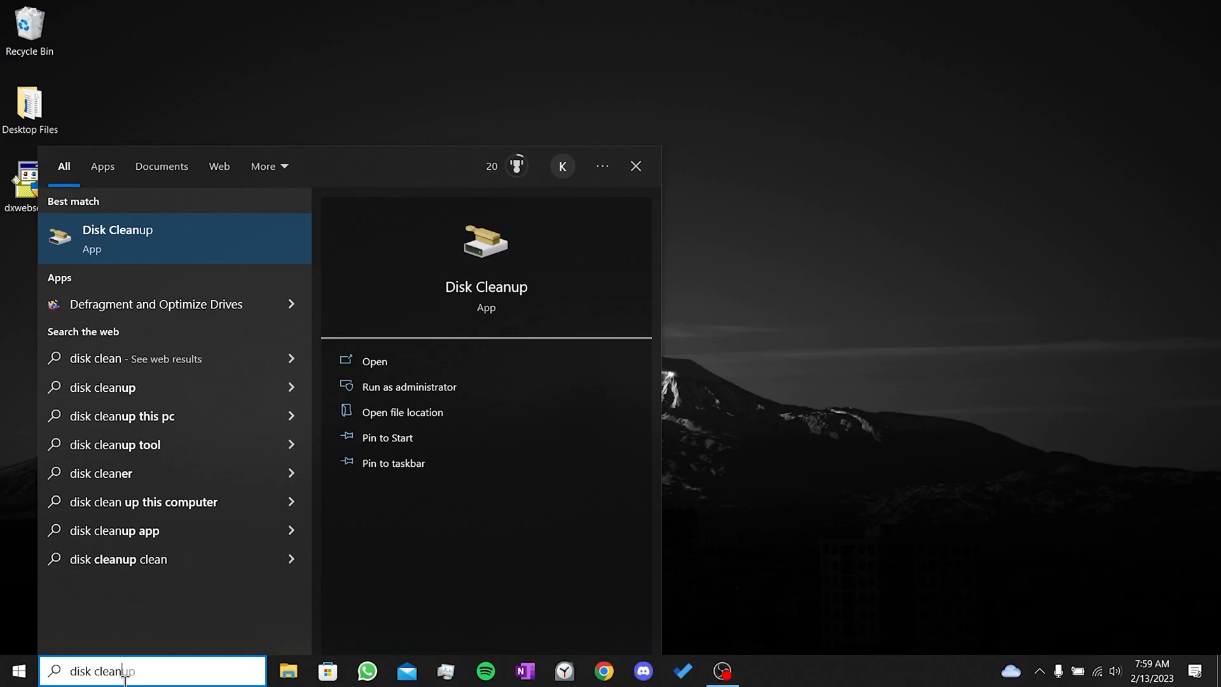
click(374, 360)
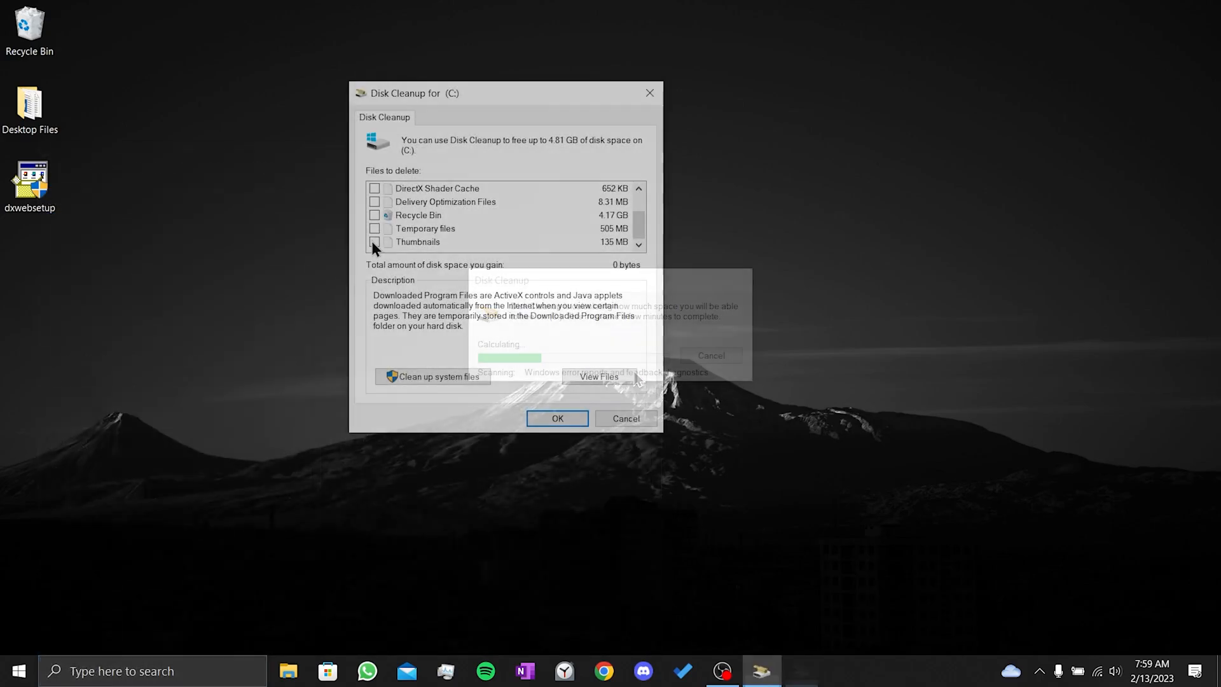
click(374, 188)
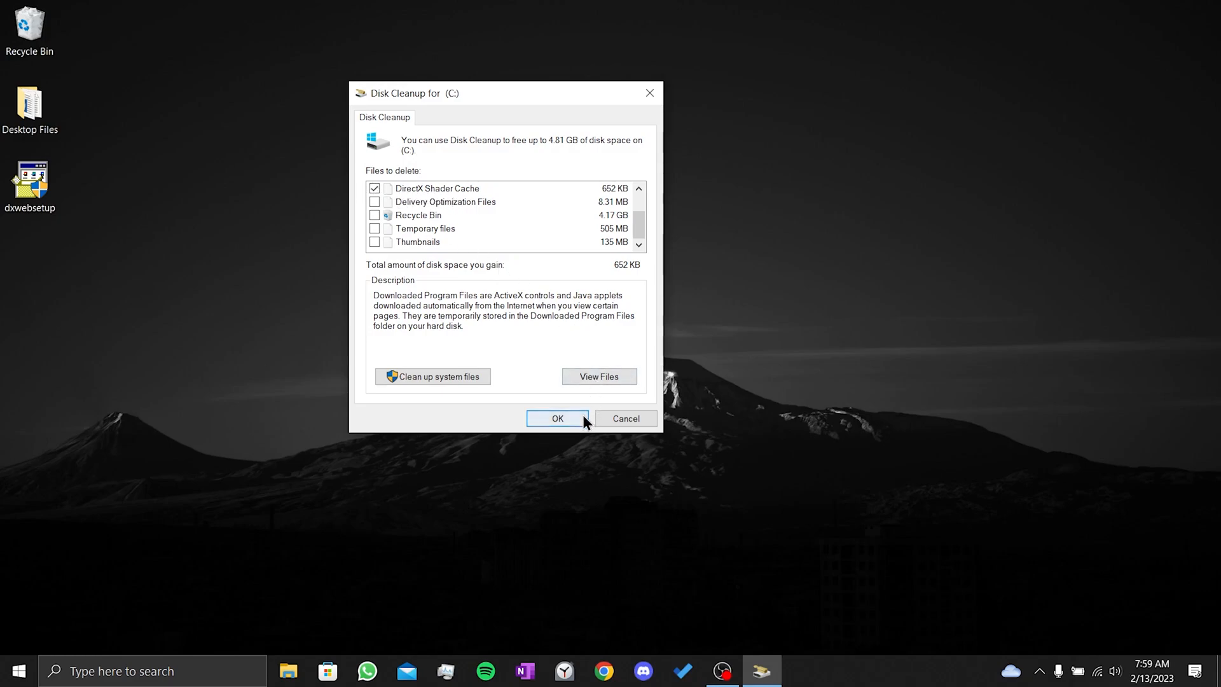
click(557, 418)
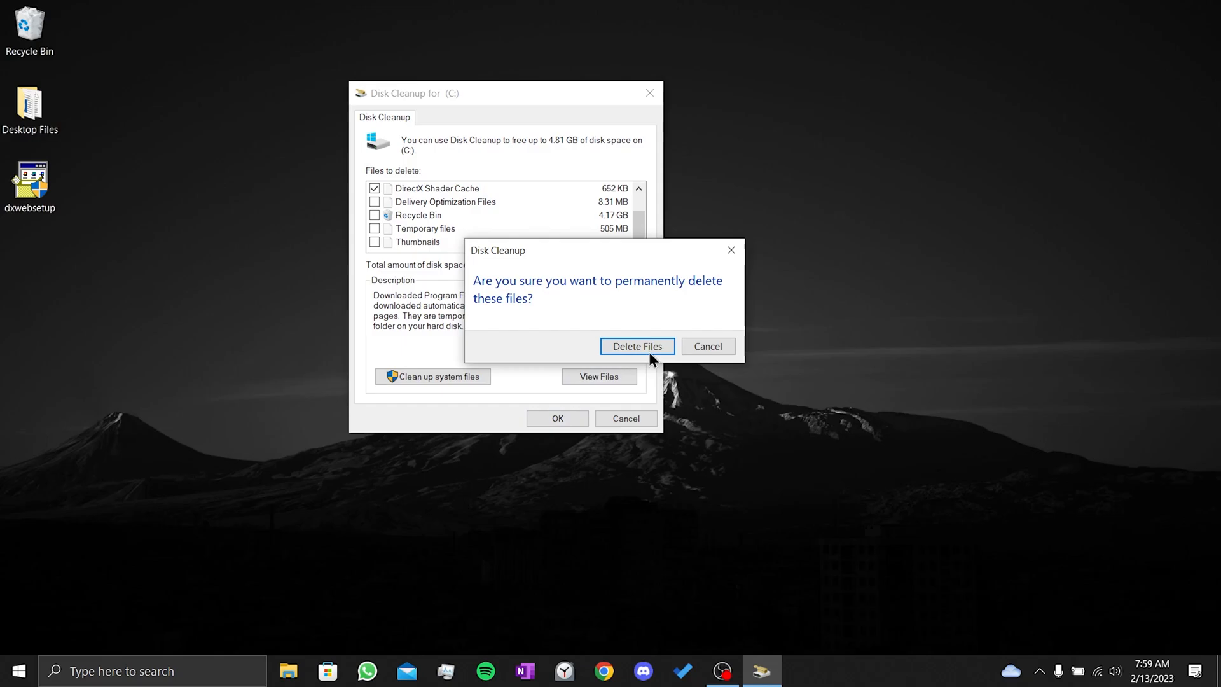
click(636, 346)
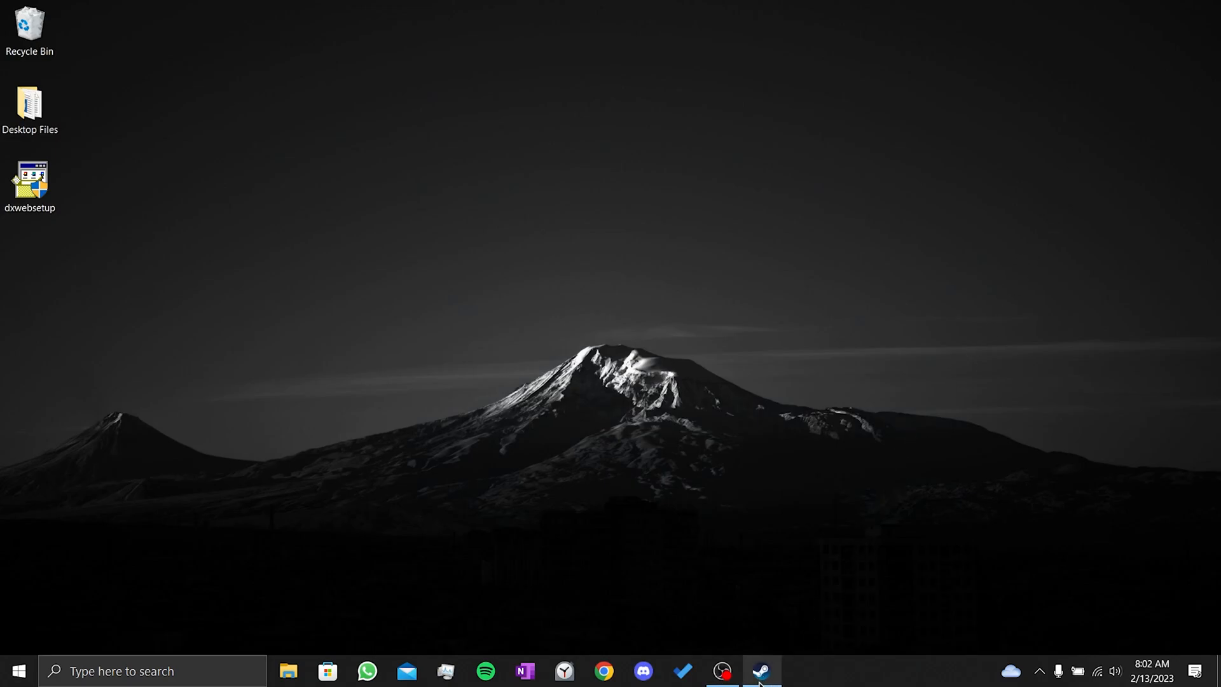
- Verify integrity of Hogwarts Legacy's game files from its Local Files properties in Steam
click(761, 670)
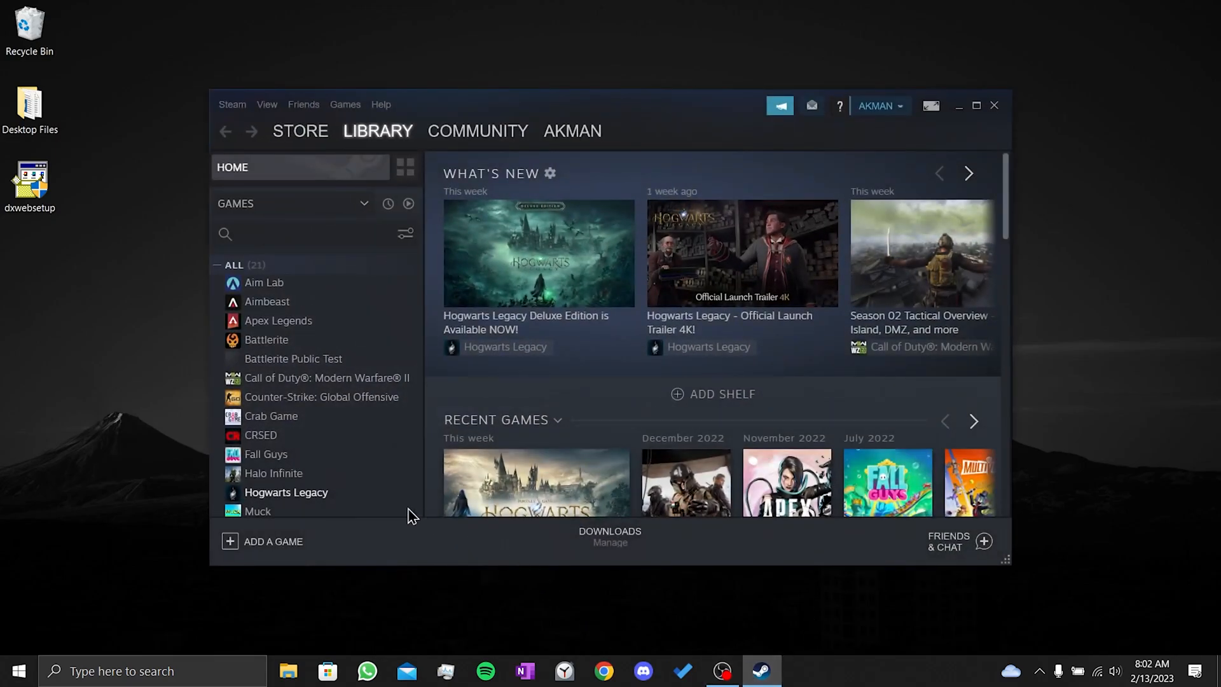
right_click(286, 492)
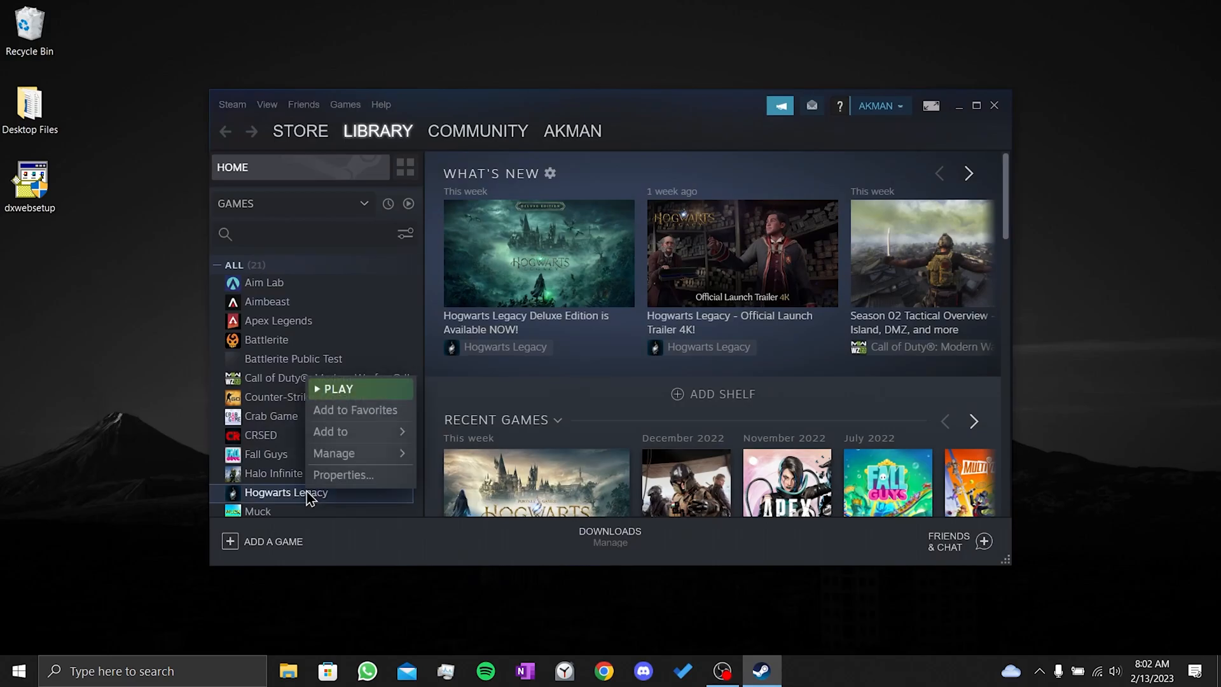
click(343, 474)
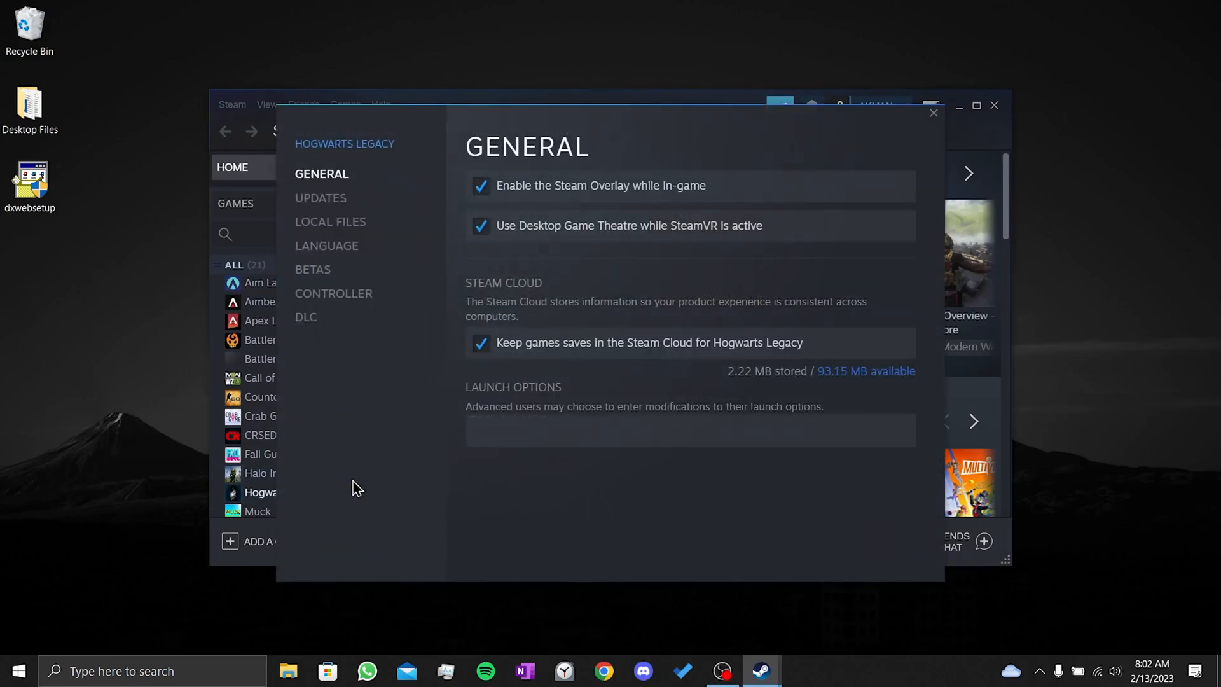
click(329, 221)
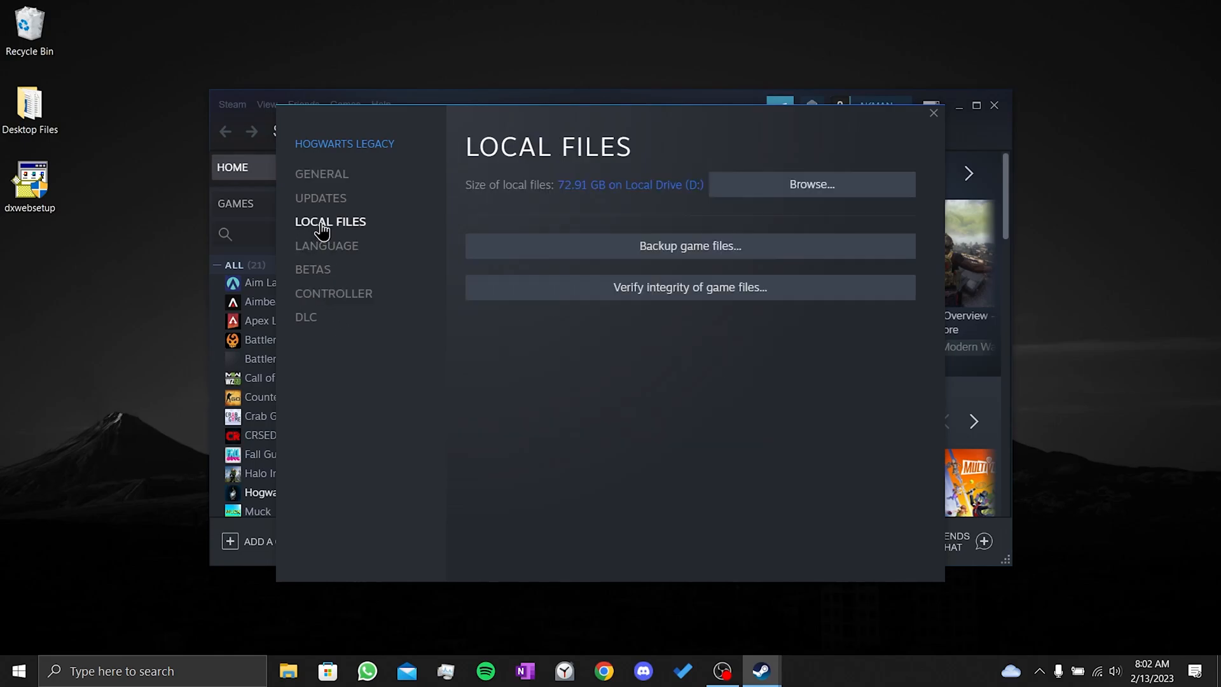
click(689, 287)
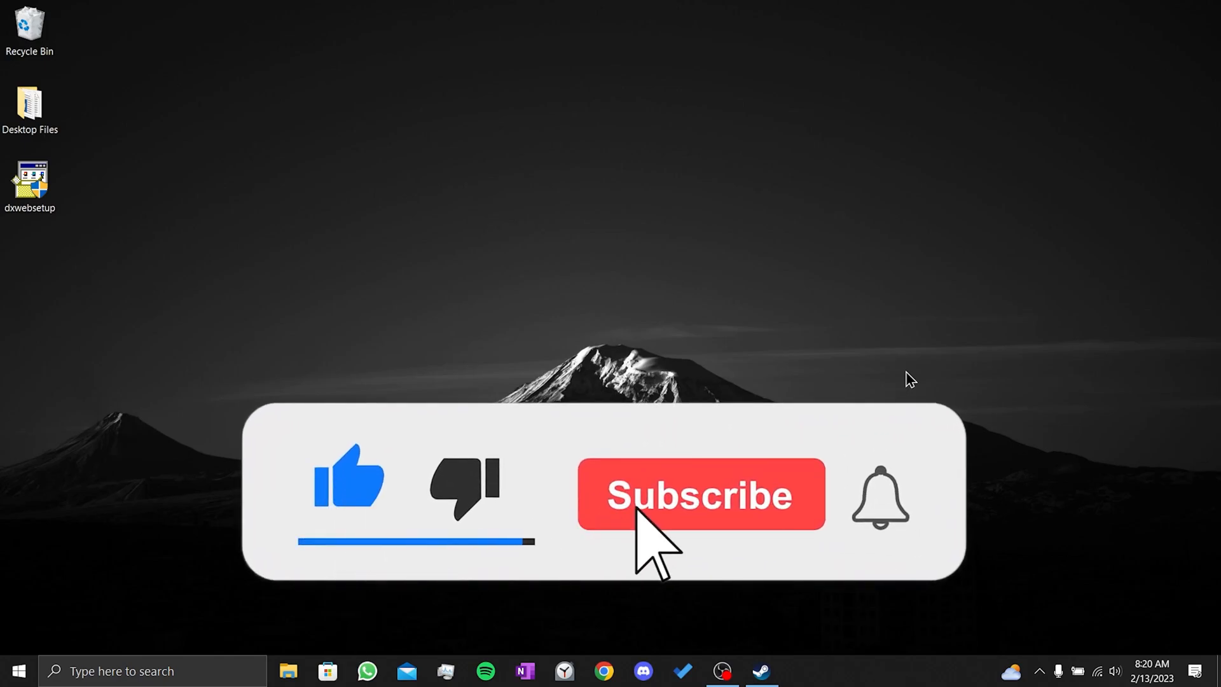
click(700, 495)
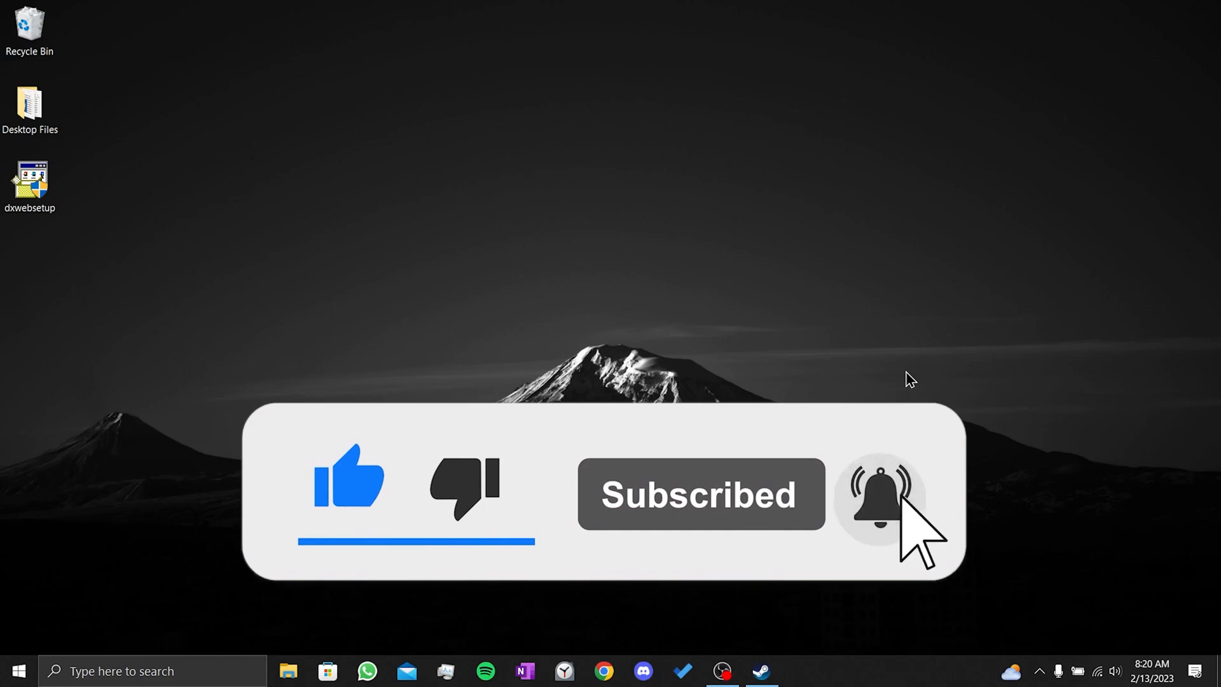